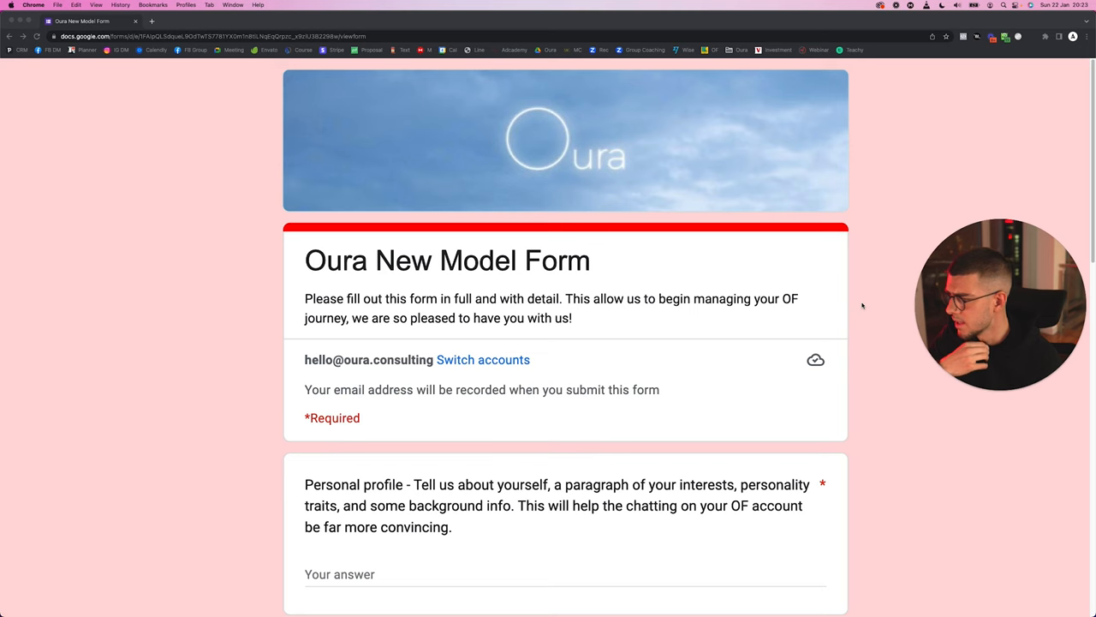
- Scroll down through the form to reach the Personal profile question
scroll(down, 3)
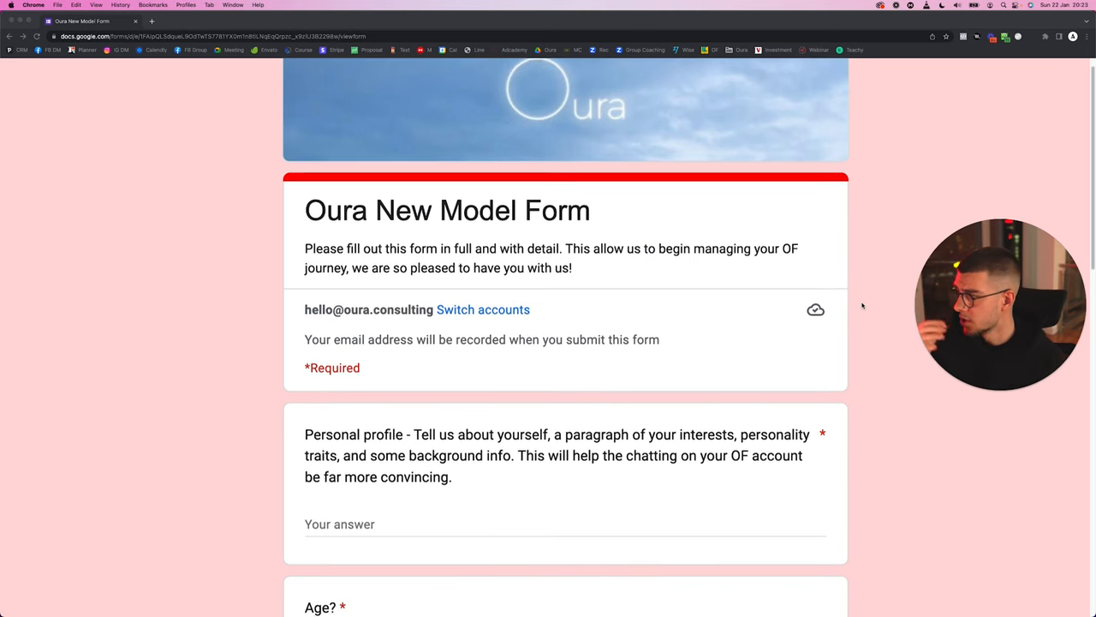
scroll(up, 3)
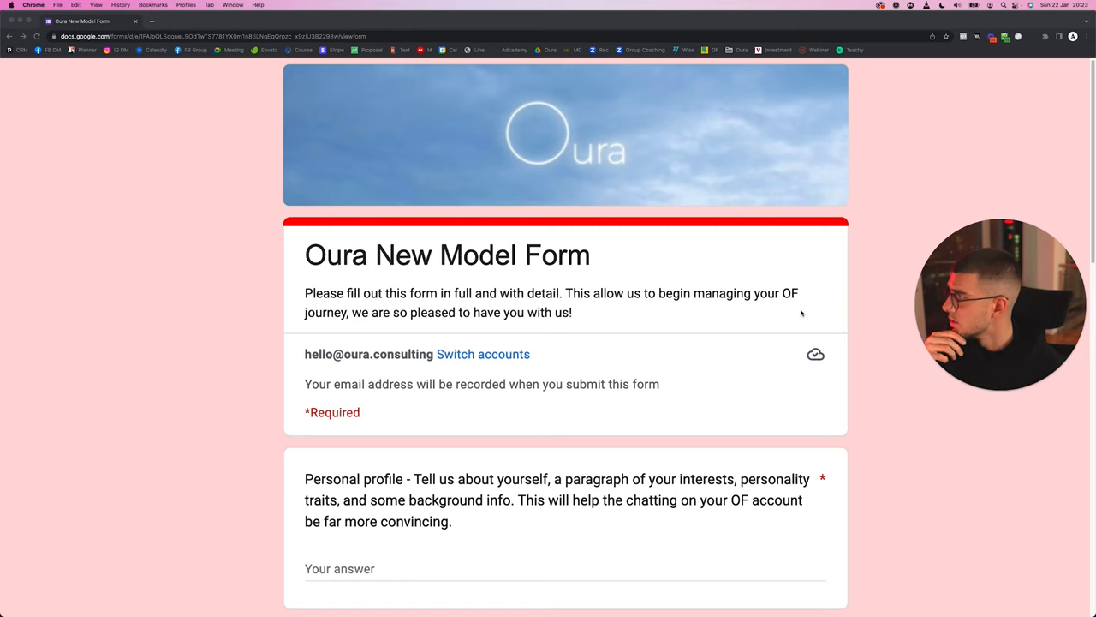
scroll(down, 3)
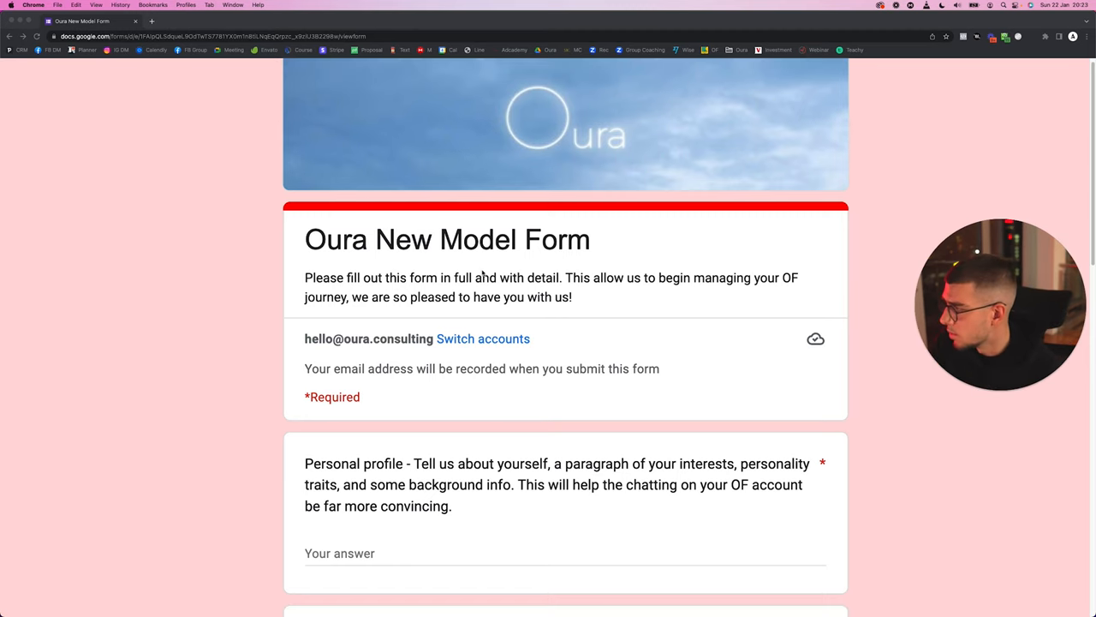
scroll(down, 3)
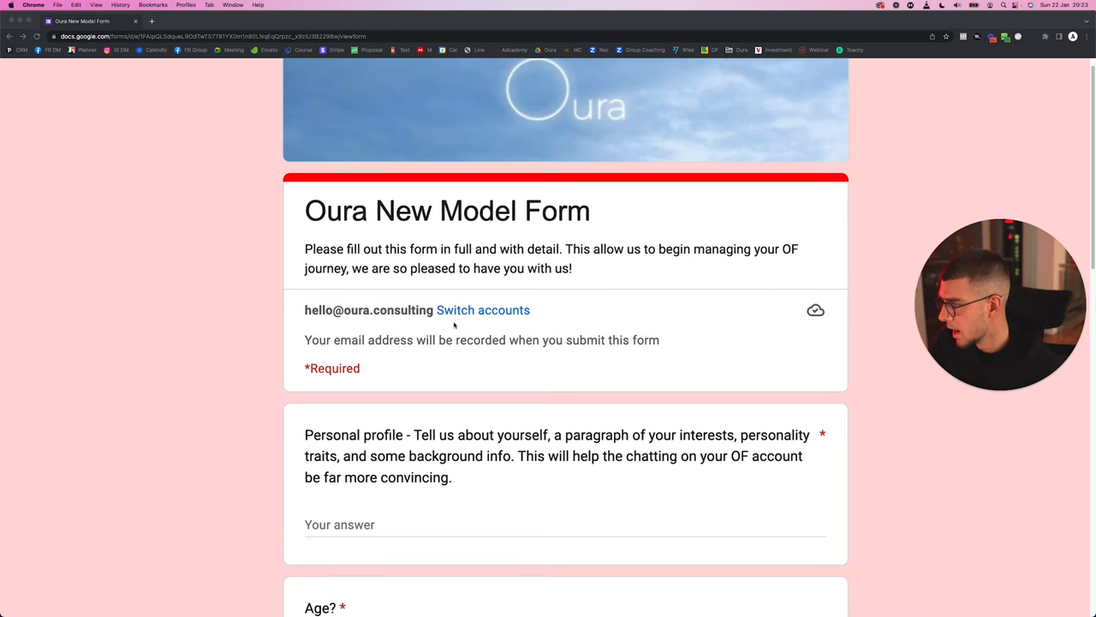
scroll(down, 3)
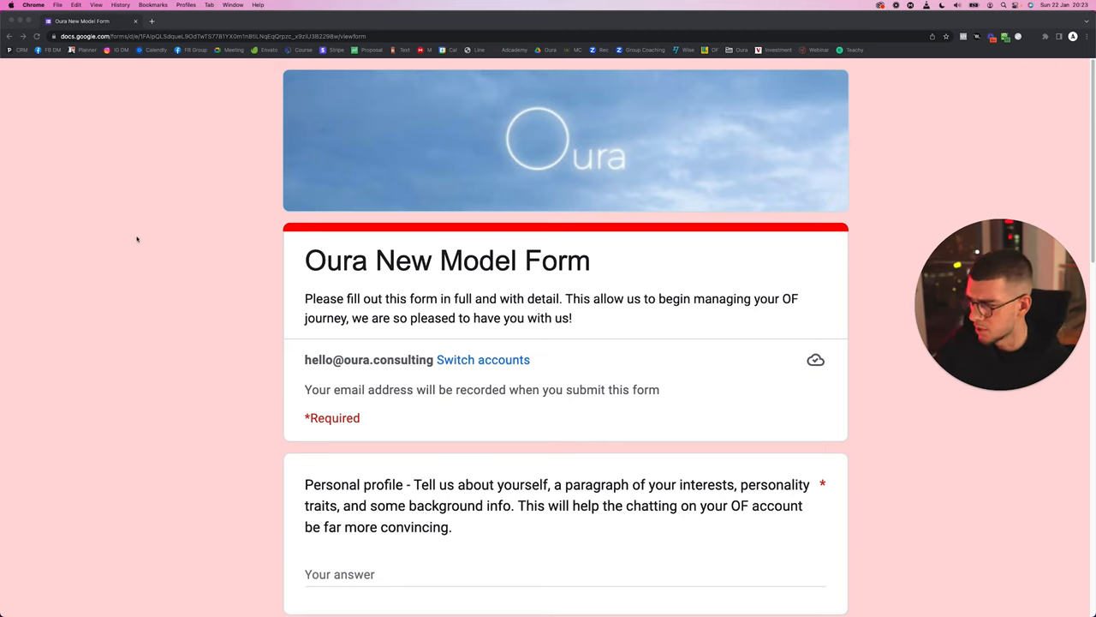
scroll(down, 3)
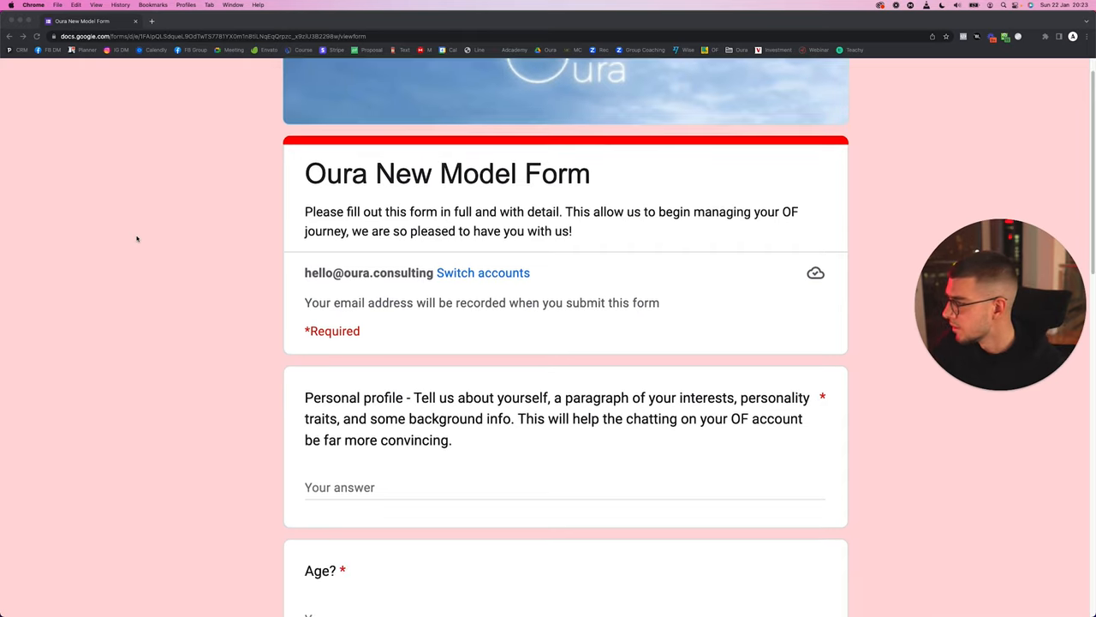
scroll(down, 3)
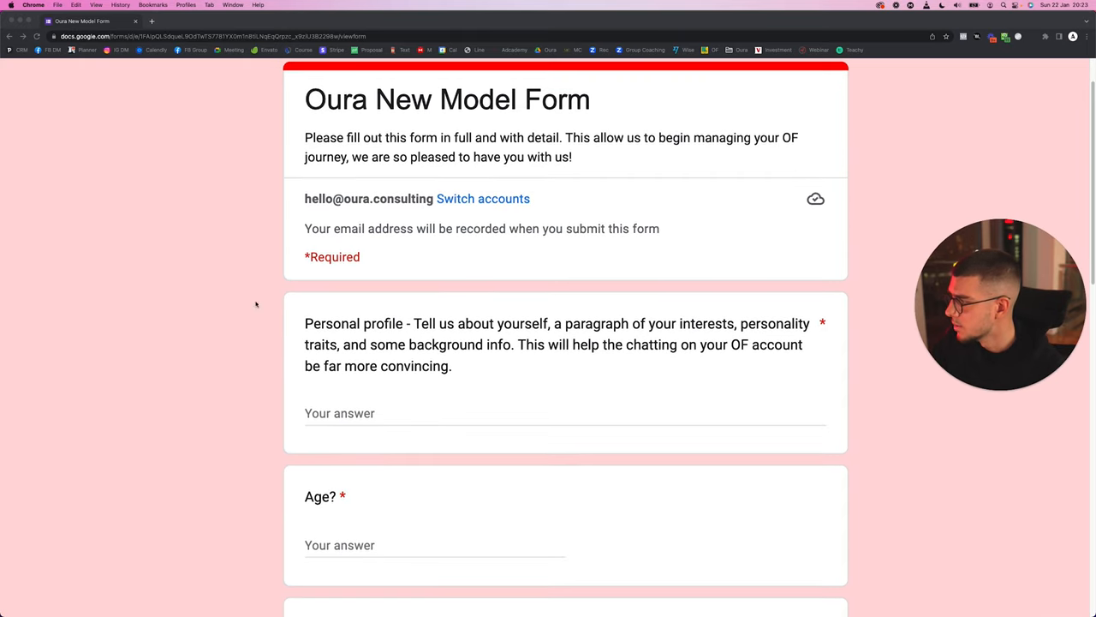
mouse_move(311, 329)
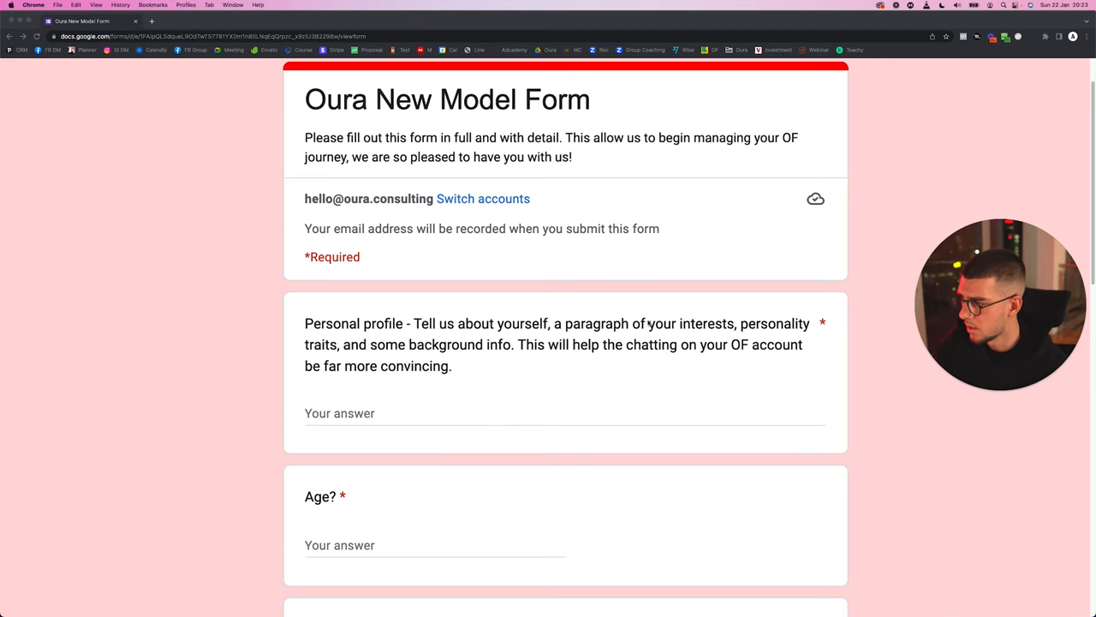
mouse_move(449, 343)
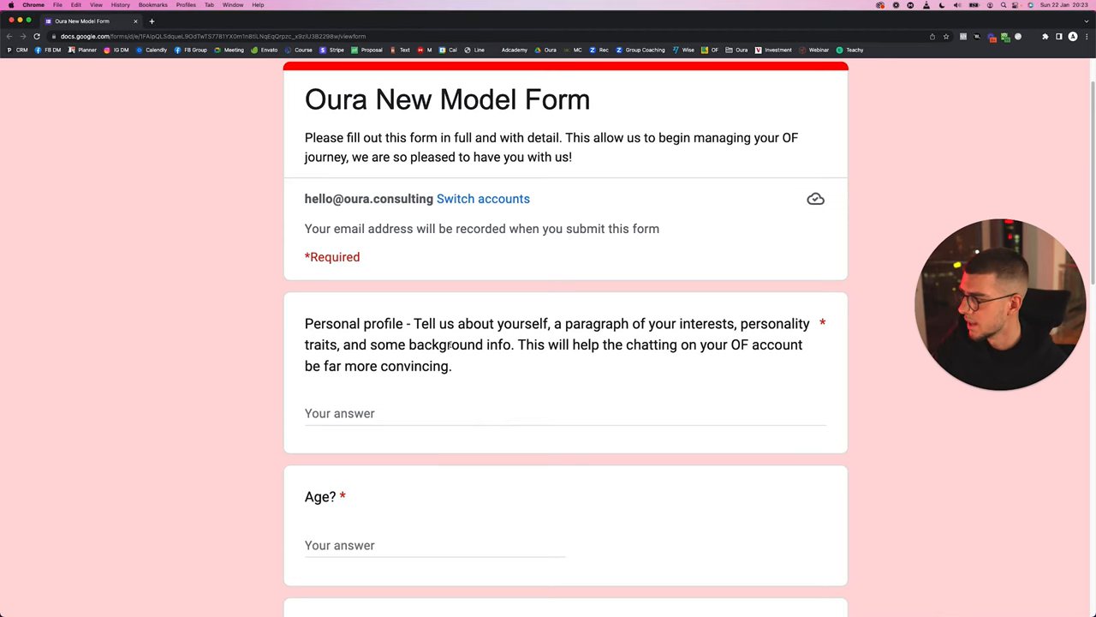
- Highlight the Personal profile question text, then deselect so its required-question warning shows
drag(517, 345, 699, 344)
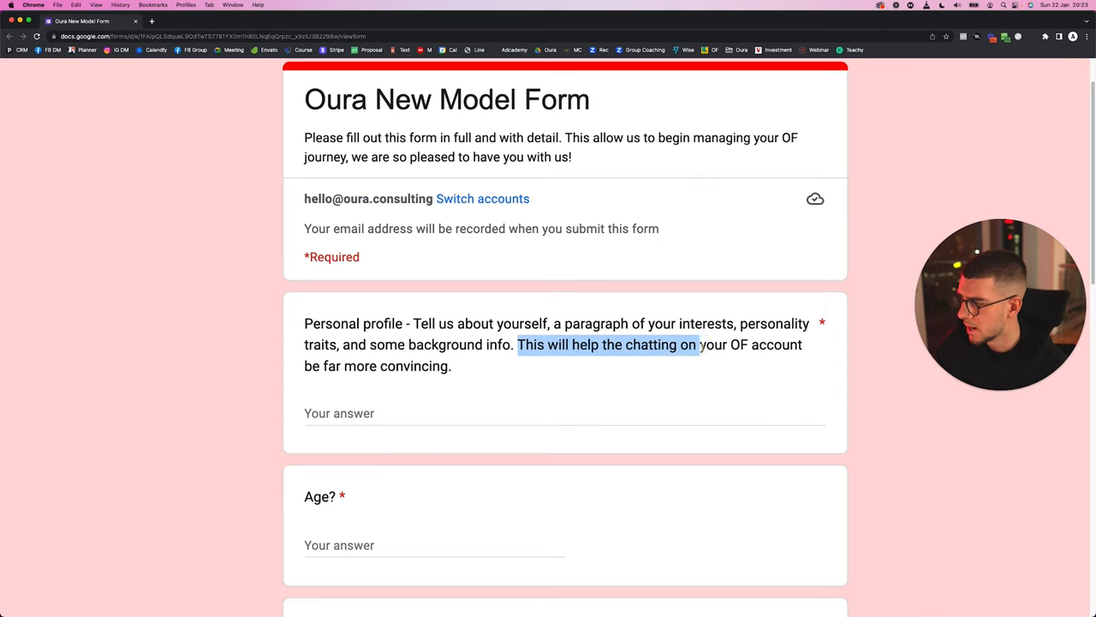
drag(699, 344, 453, 366)
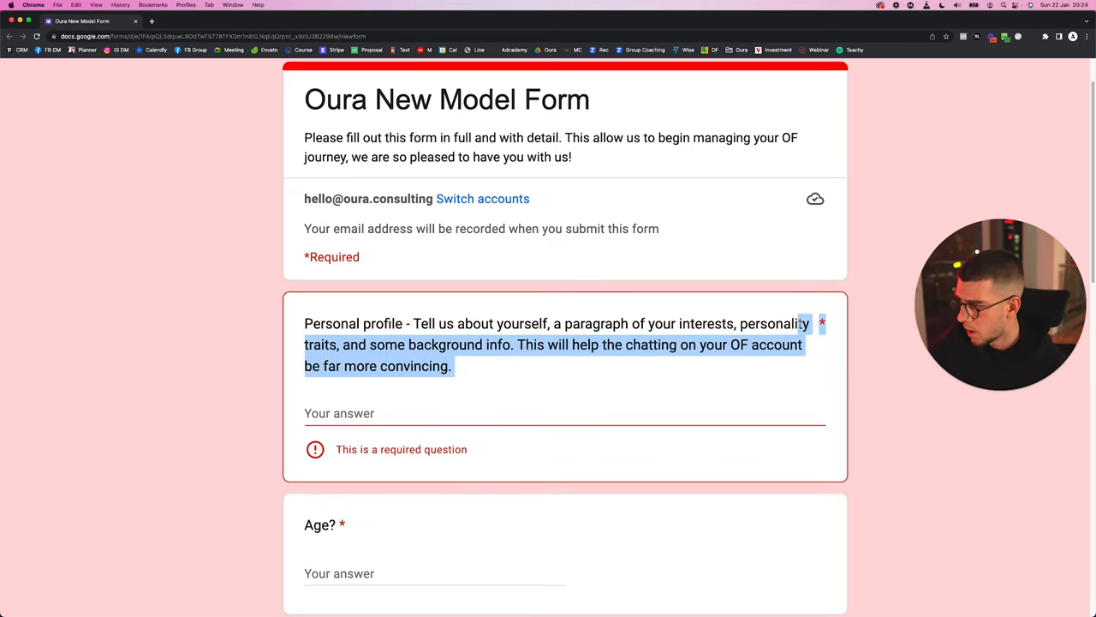
click(490, 401)
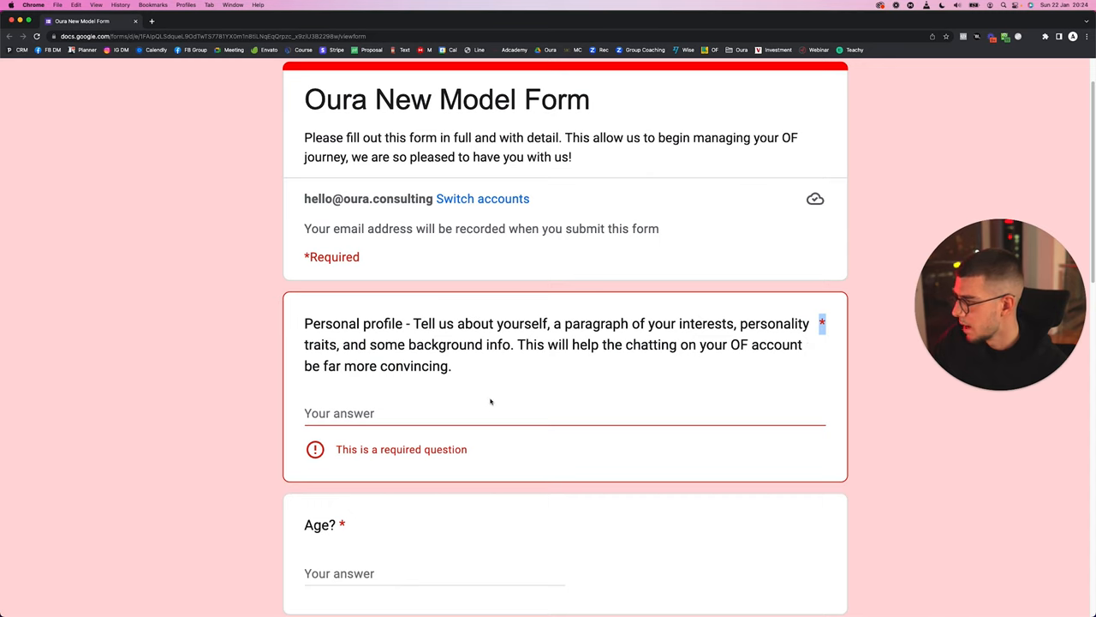
- Scroll down past Age, Height and Sexuality to the explicit-content comfort question
scroll(down, 3)
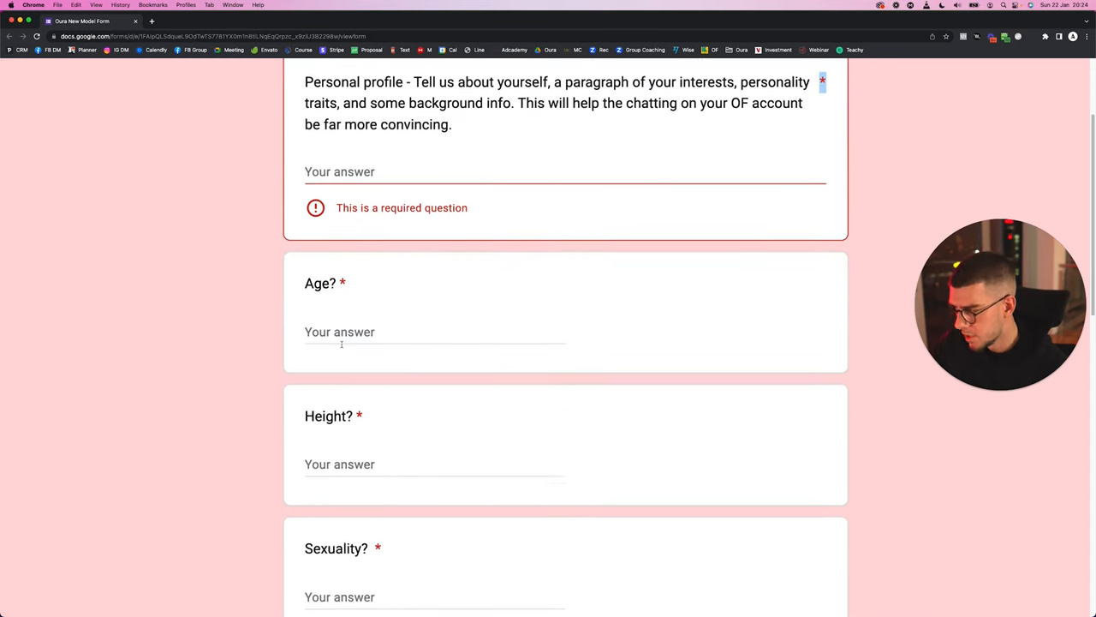
scroll(down, 3)
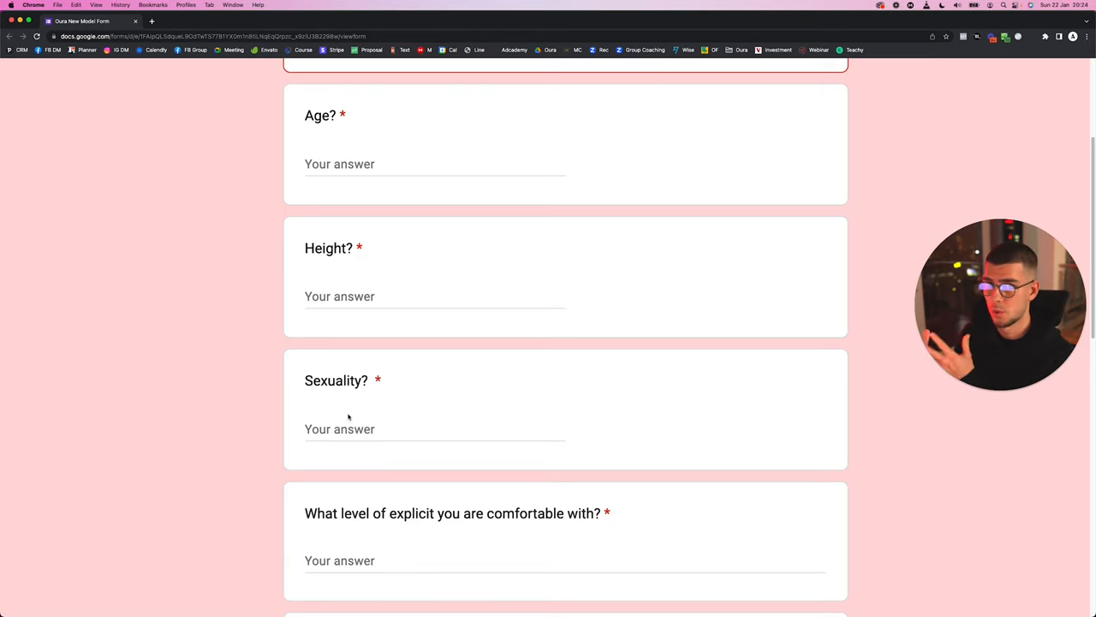
scroll(down, 3)
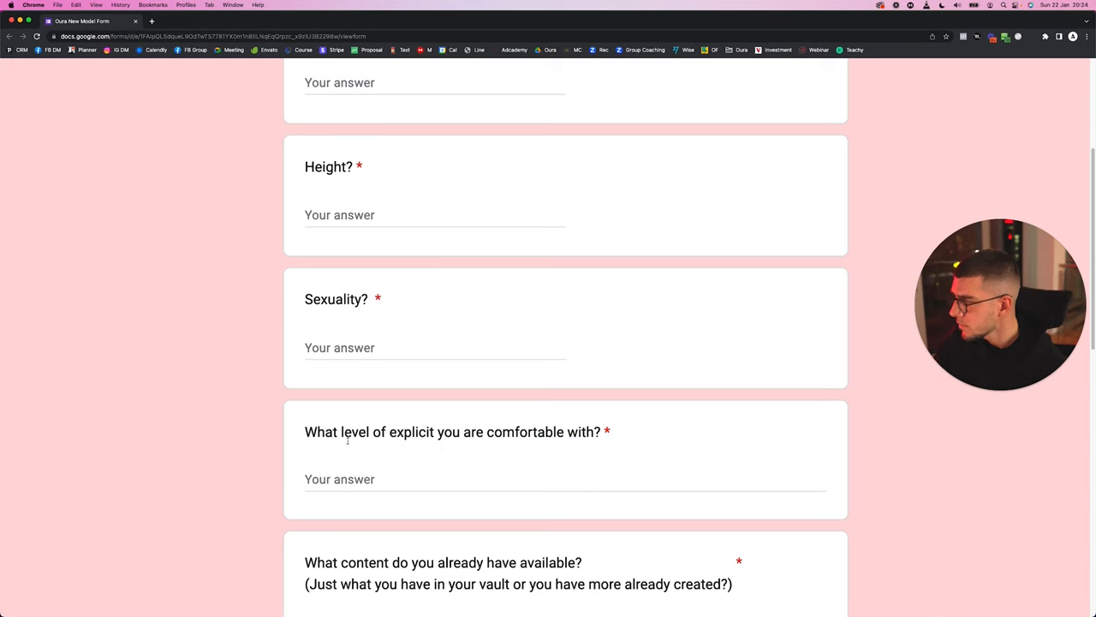
mouse_move(437, 432)
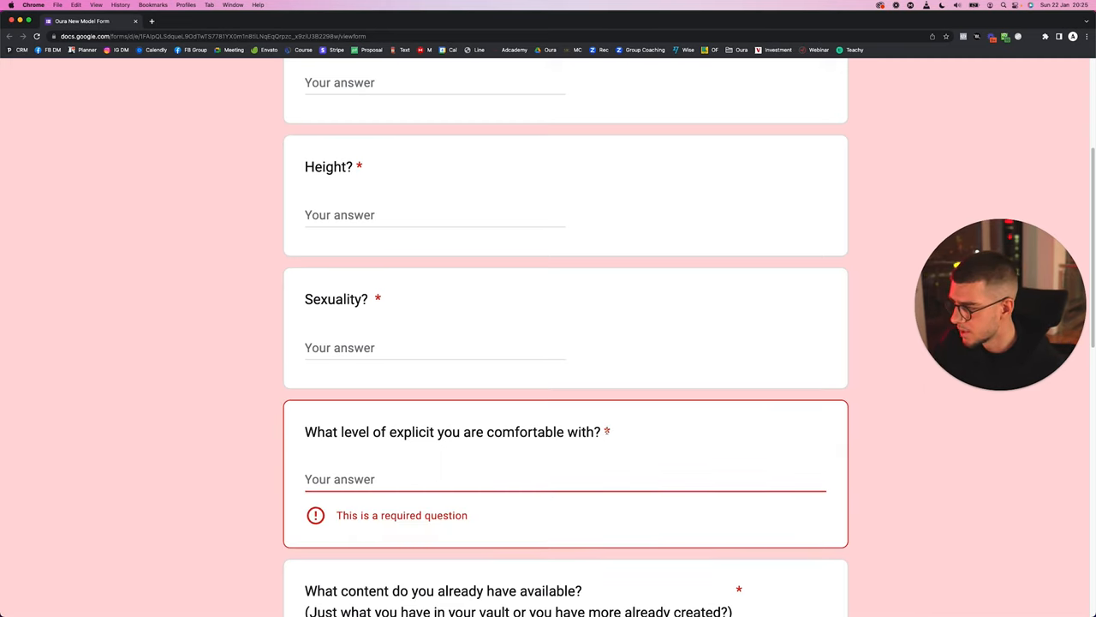
scroll(down, 3)
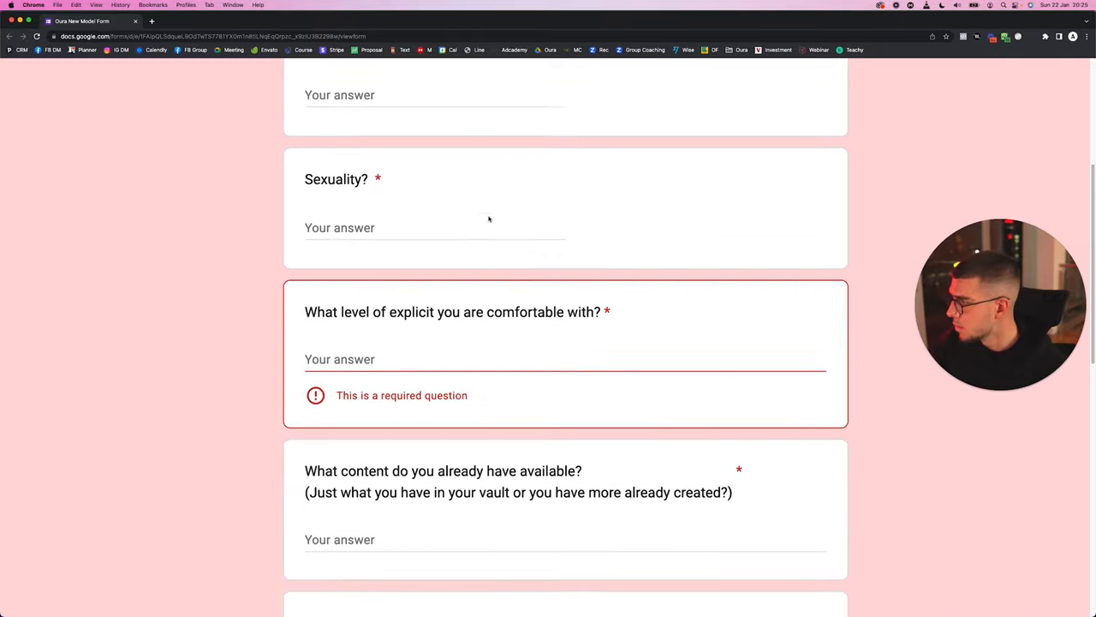
scroll(down, 3)
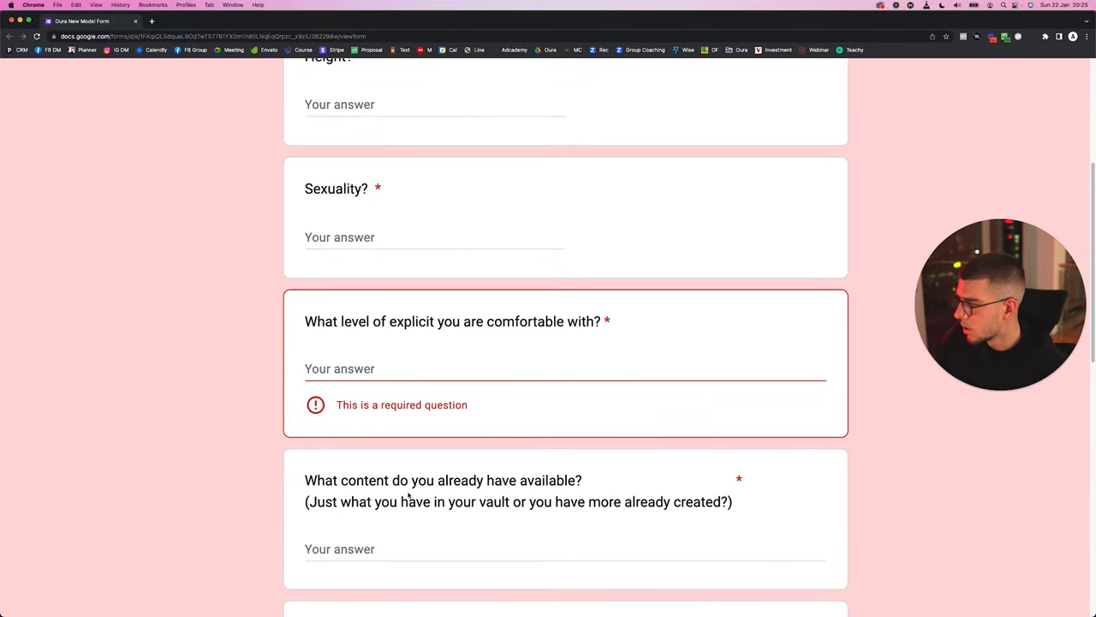
mouse_move(284, 511)
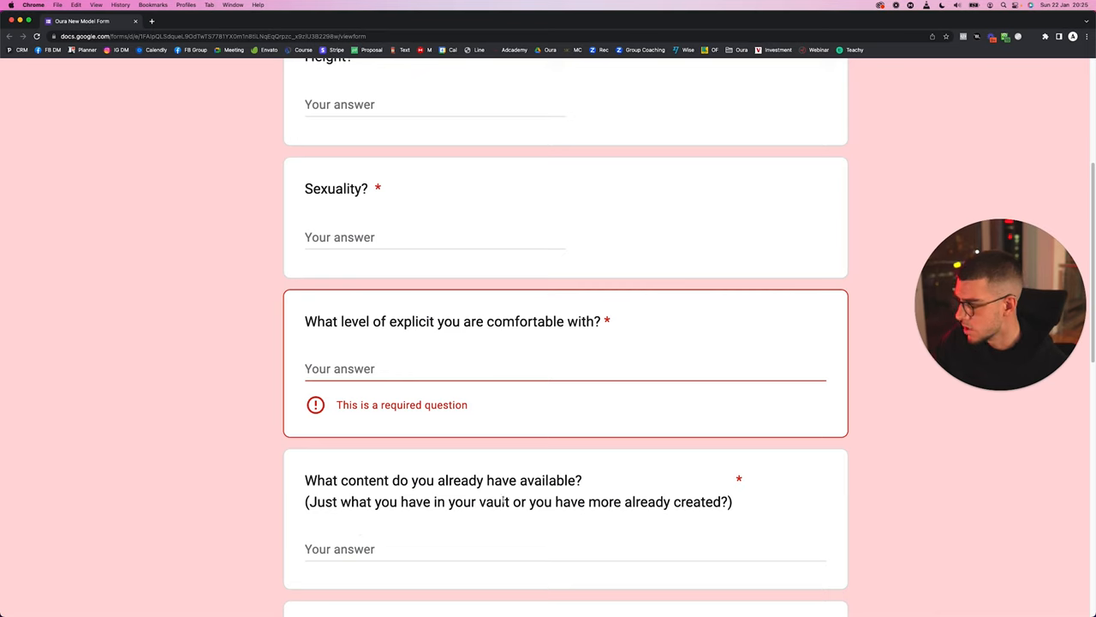
drag(305, 501, 534, 502)
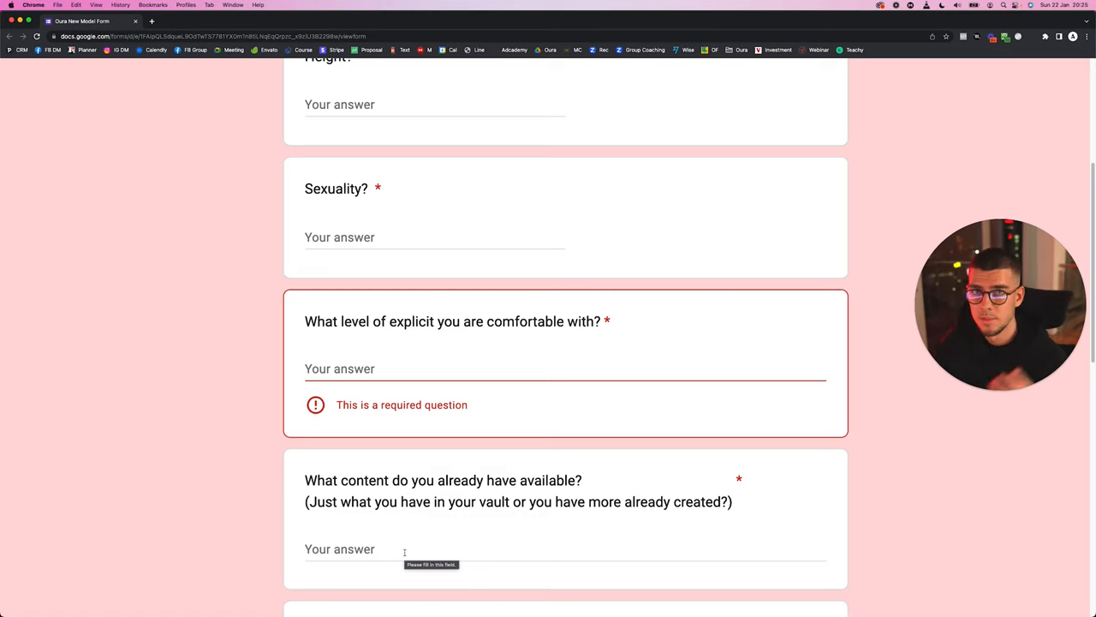
scroll(down, 3)
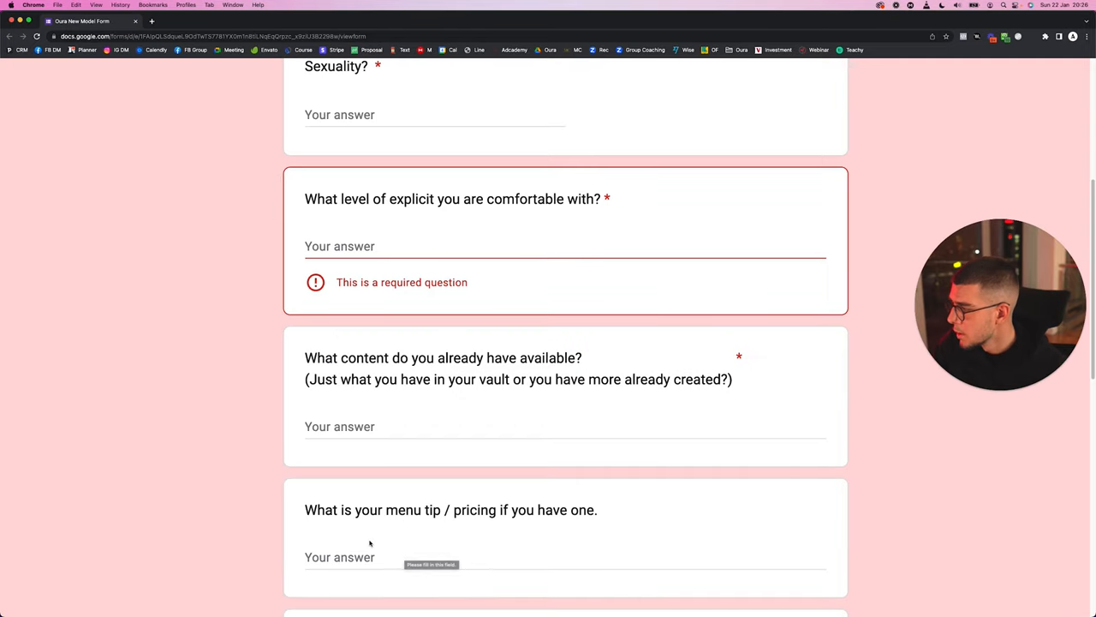
mouse_move(508, 511)
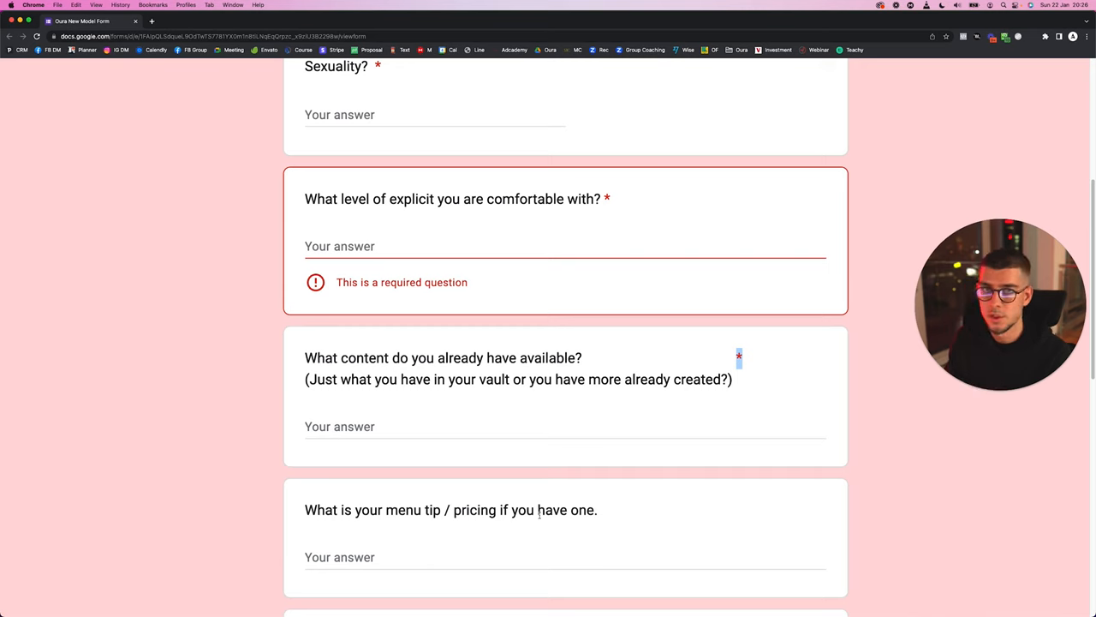
mouse_move(519, 487)
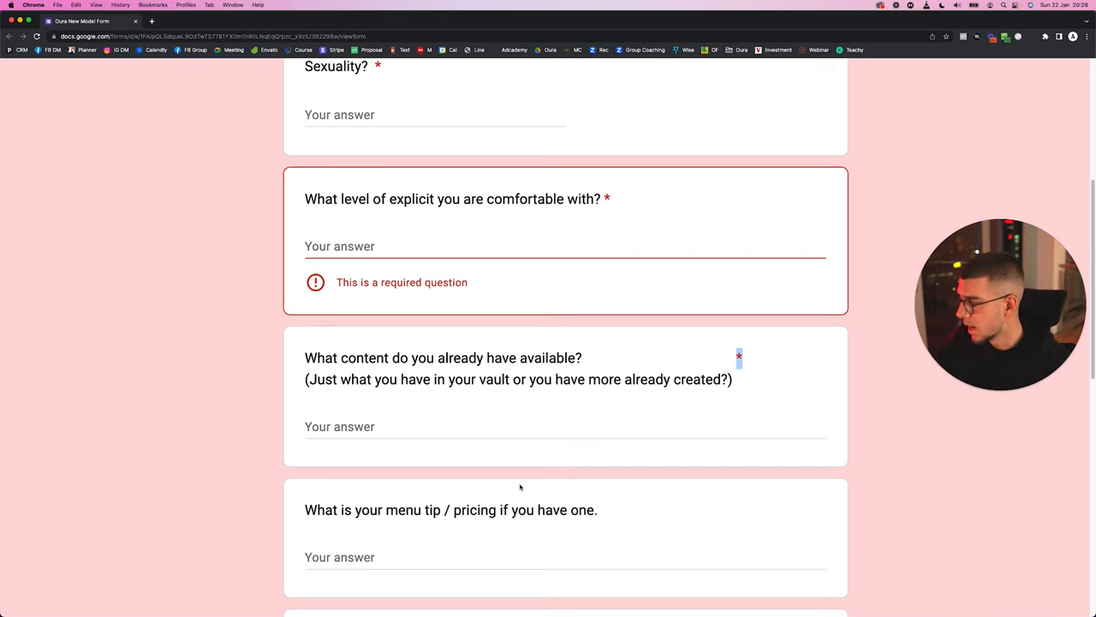
scroll(down, 3)
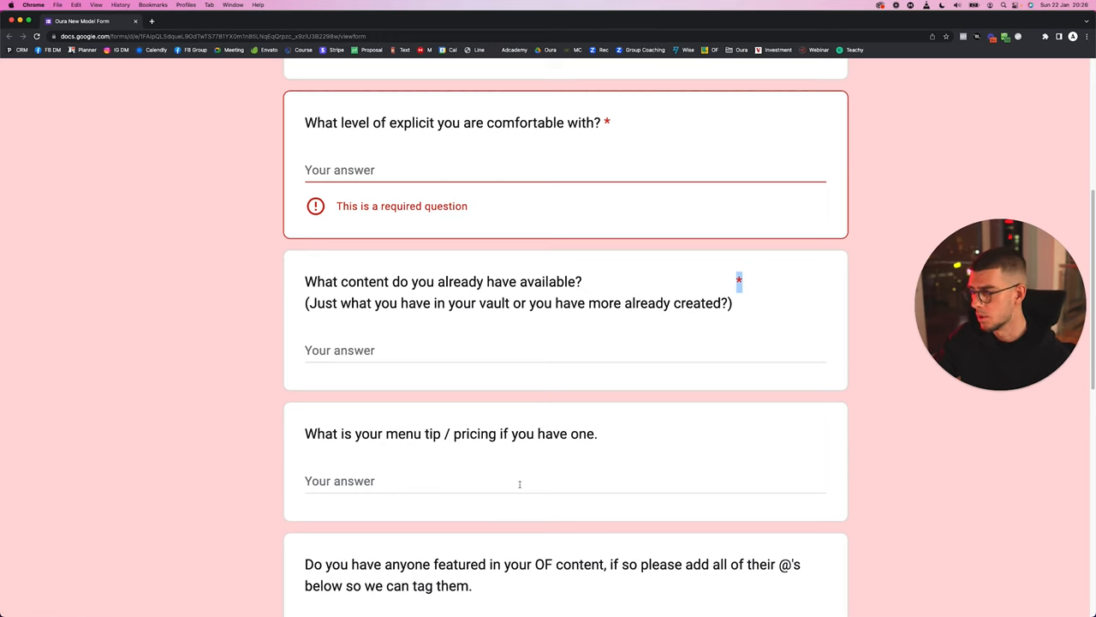
scroll(down, 3)
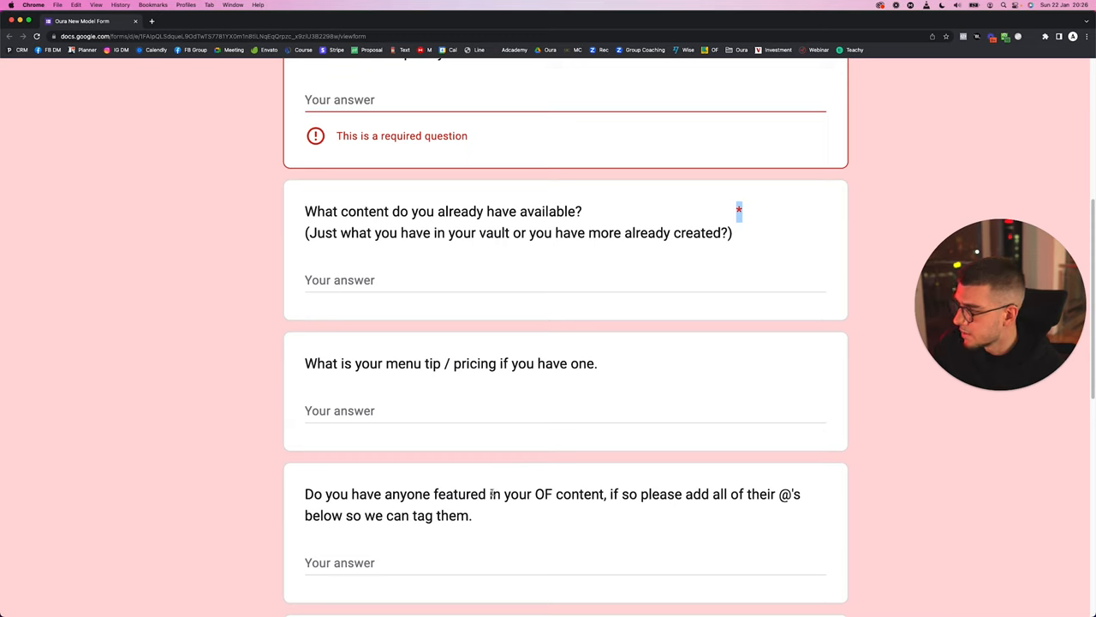
drag(589, 493, 695, 493)
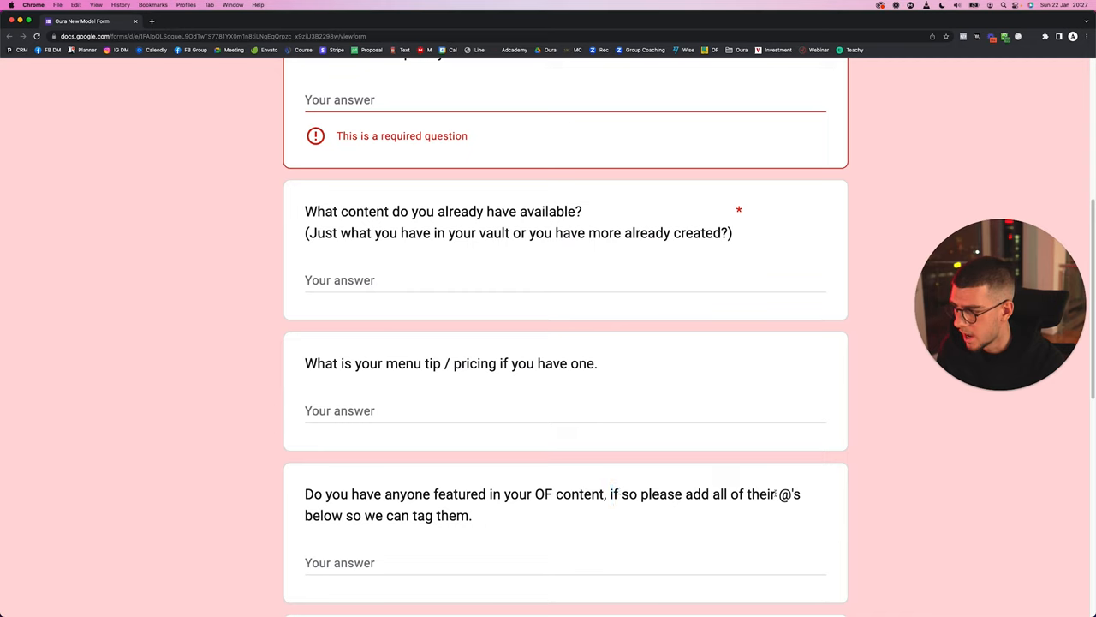
double_click(786, 494)
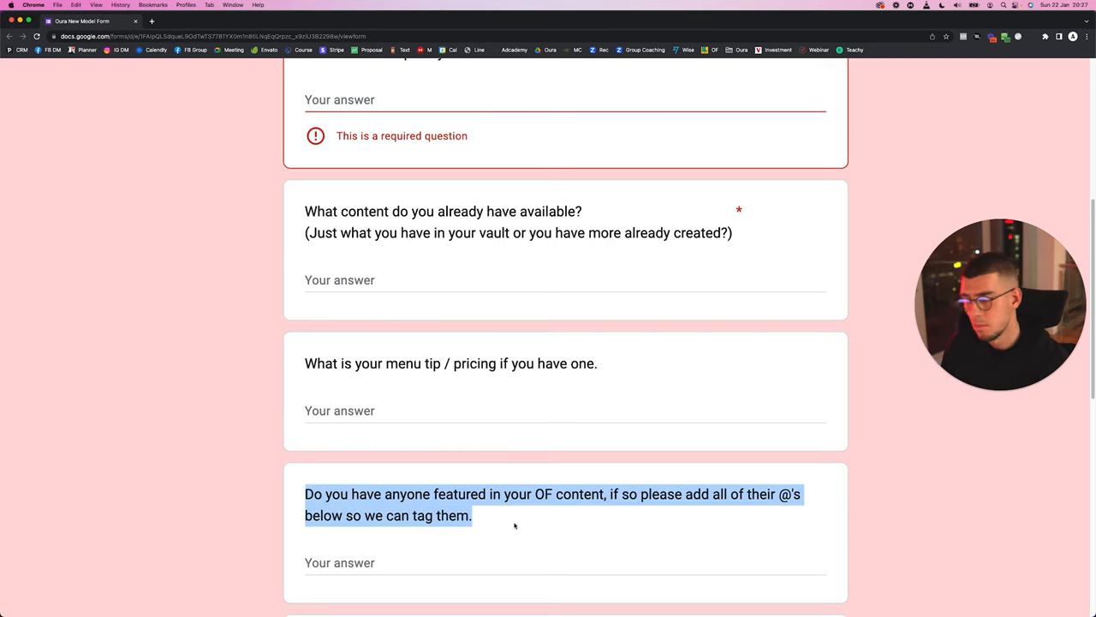
scroll(down, 3)
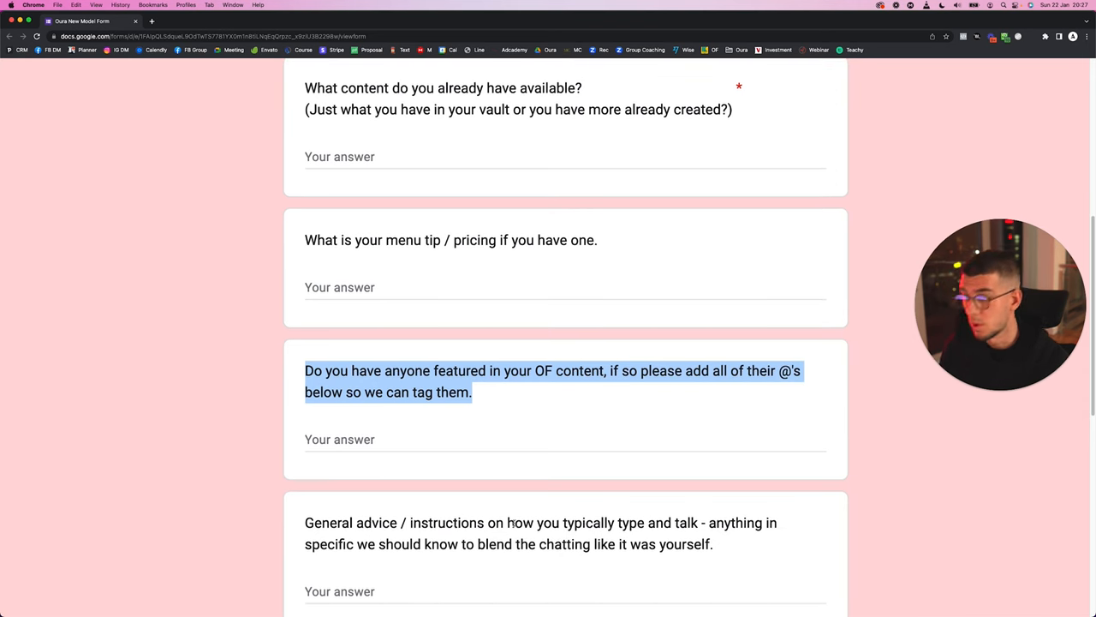
scroll(down, 3)
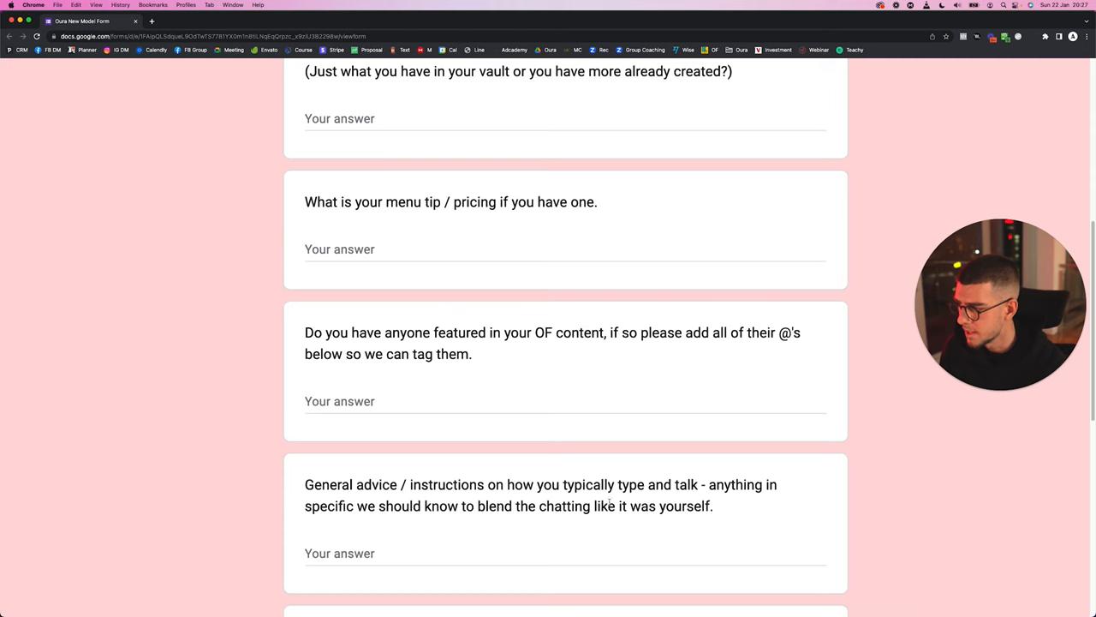
drag(305, 483, 712, 505)
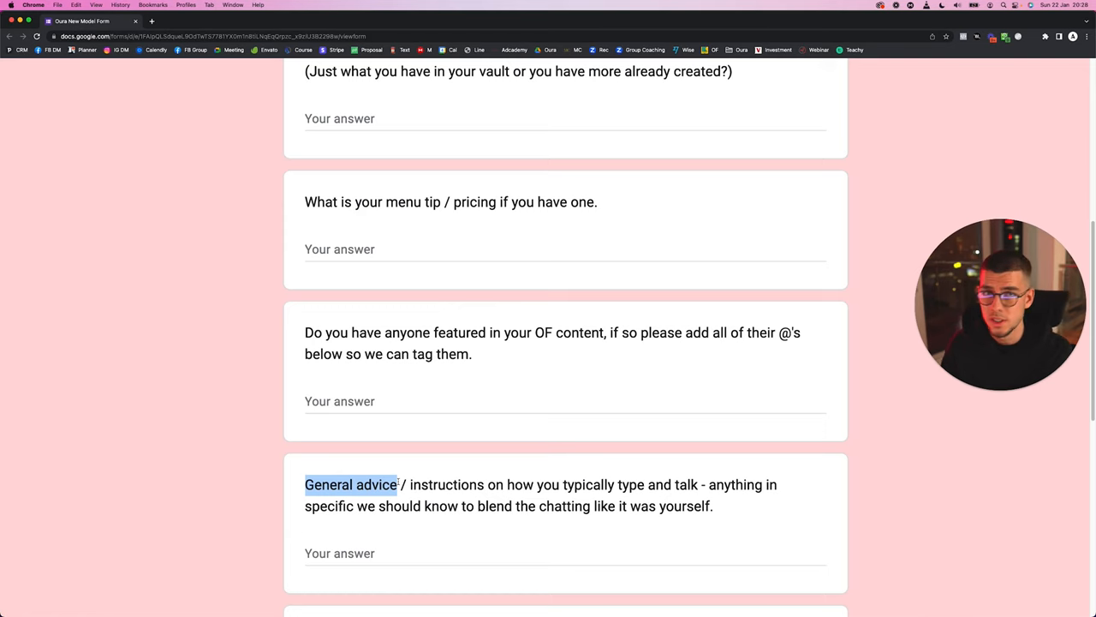
scroll(down, 3)
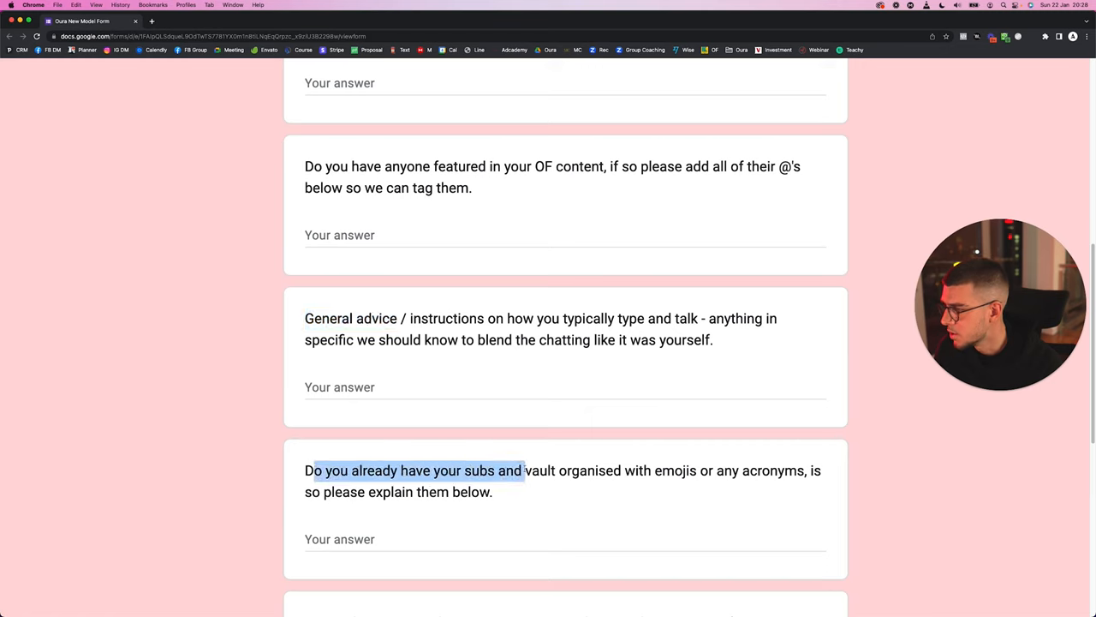
click(666, 469)
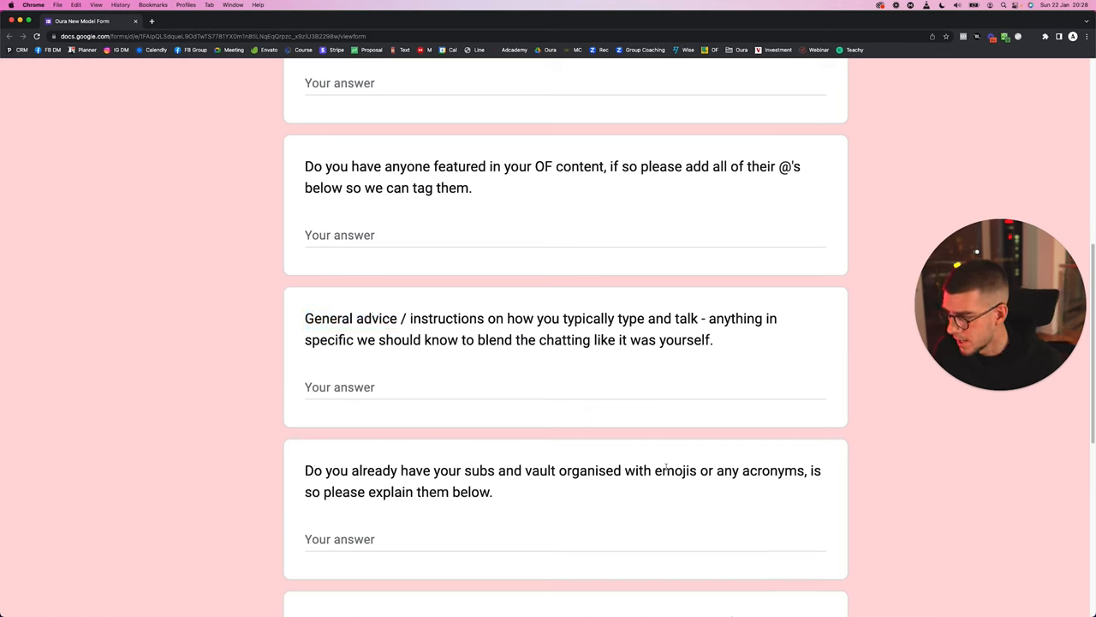
mouse_move(411, 506)
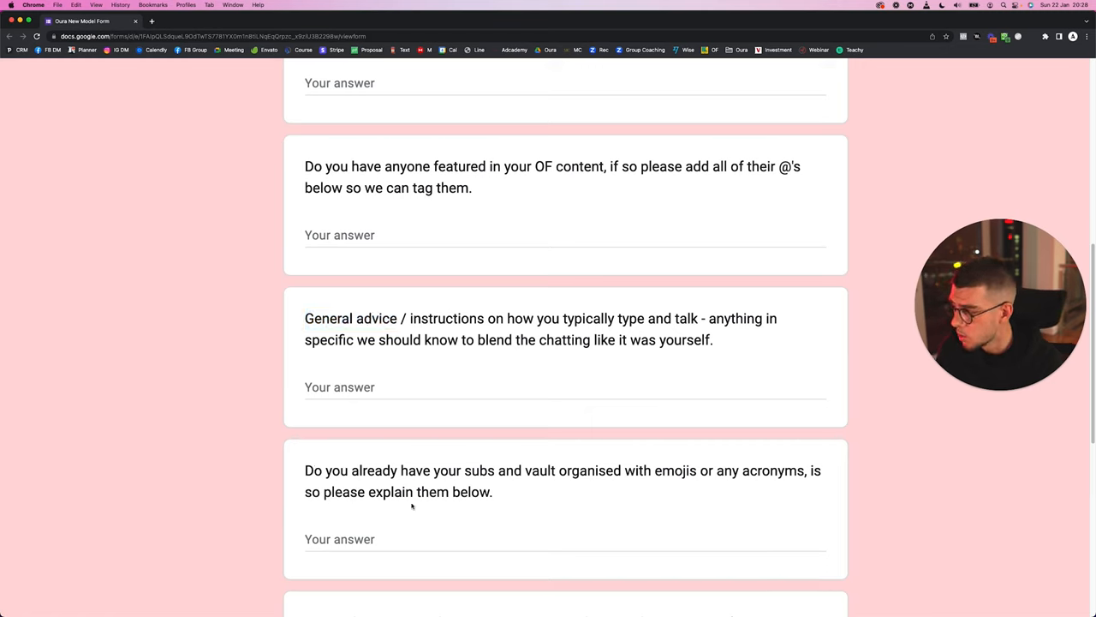
mouse_move(601, 432)
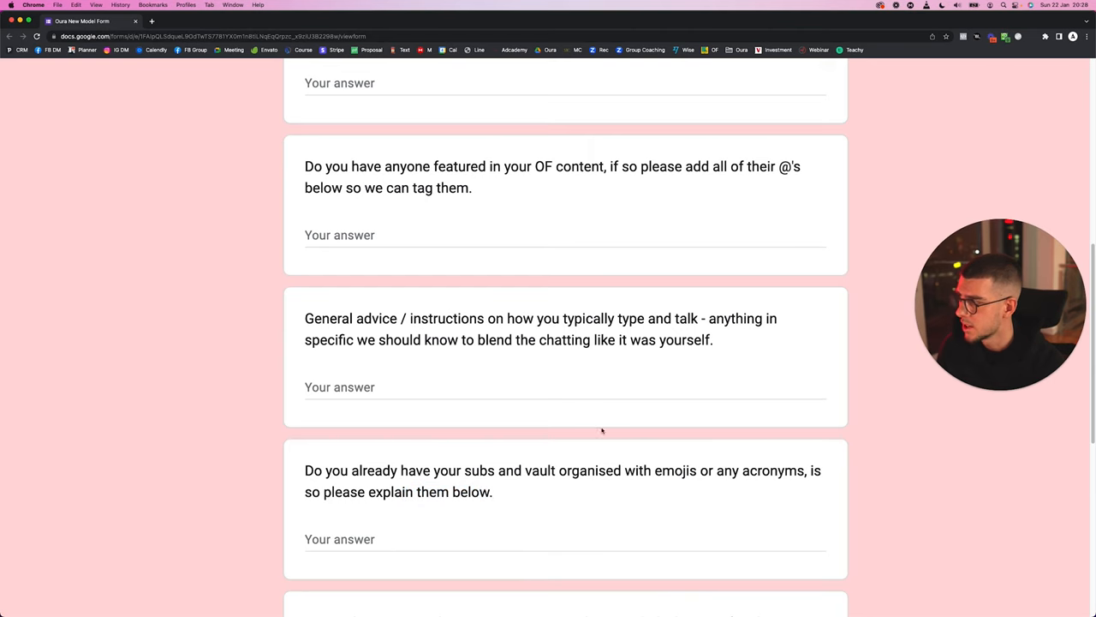
scroll(down, 3)
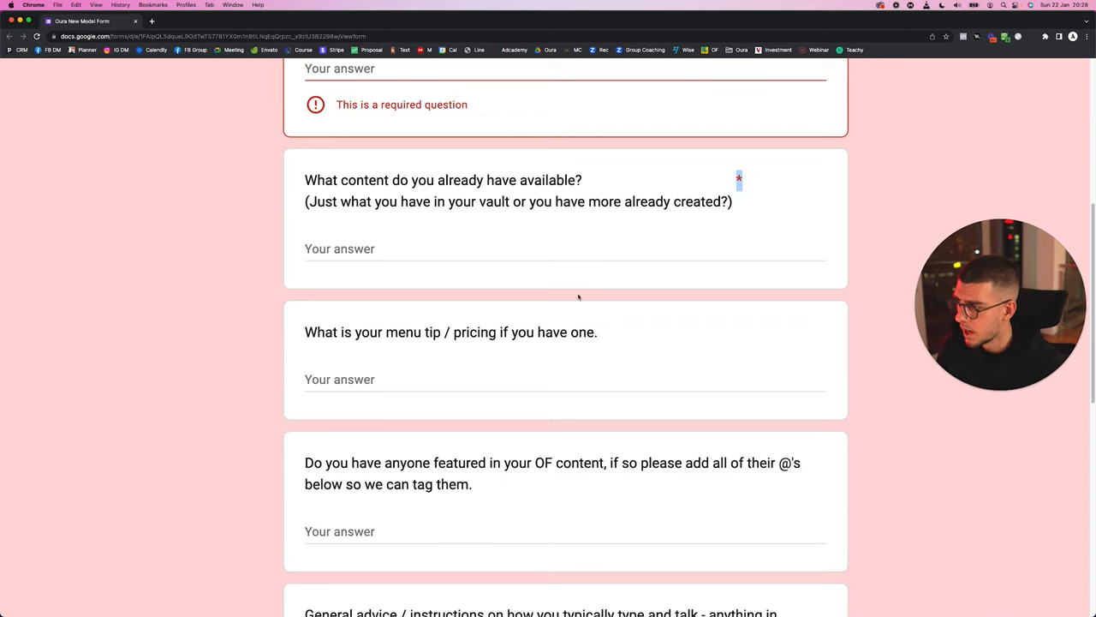
scroll(down, 3)
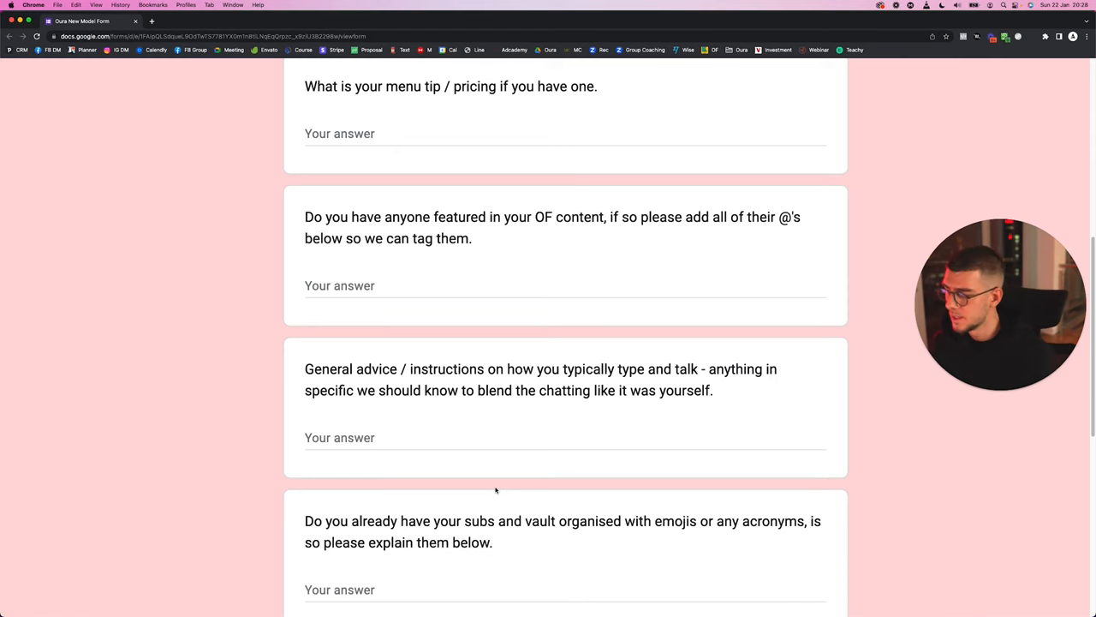
scroll(down, 3)
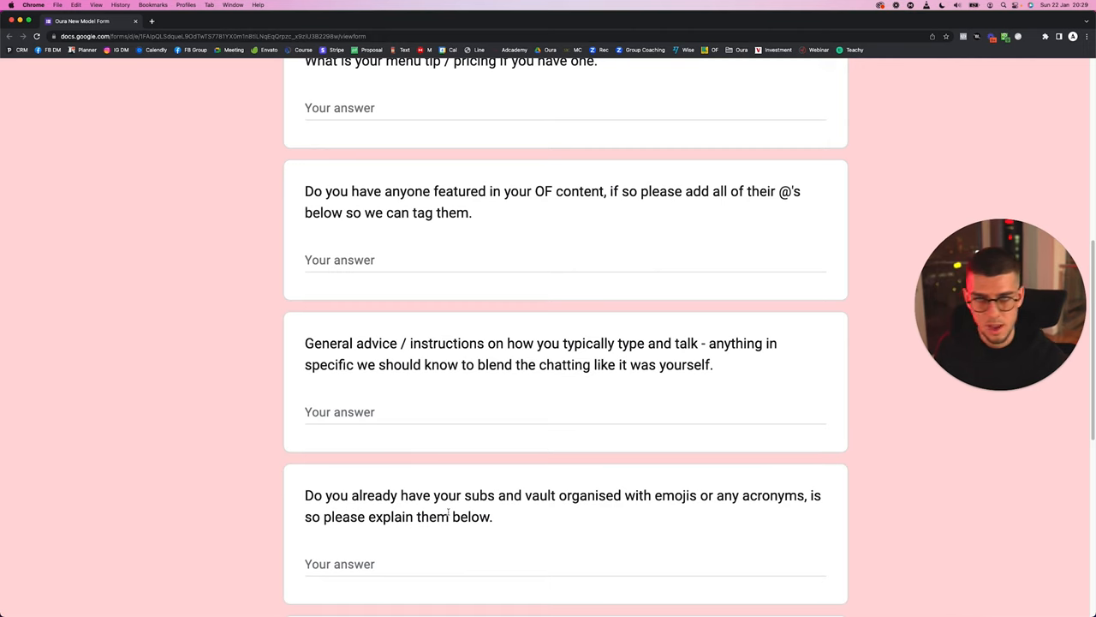
scroll(down, 3)
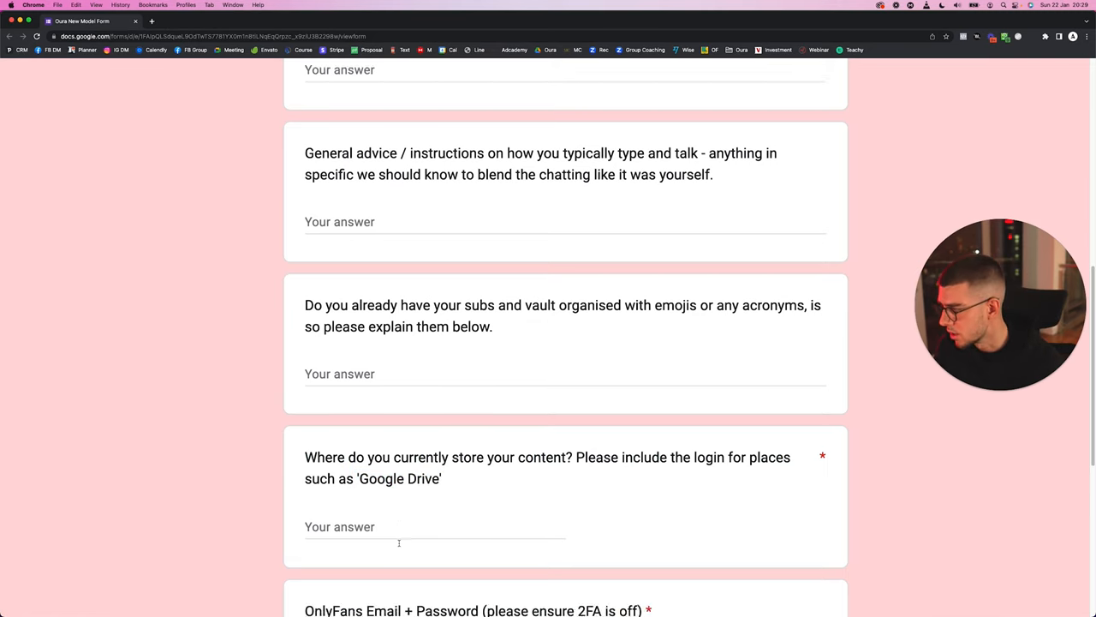
scroll(down, 3)
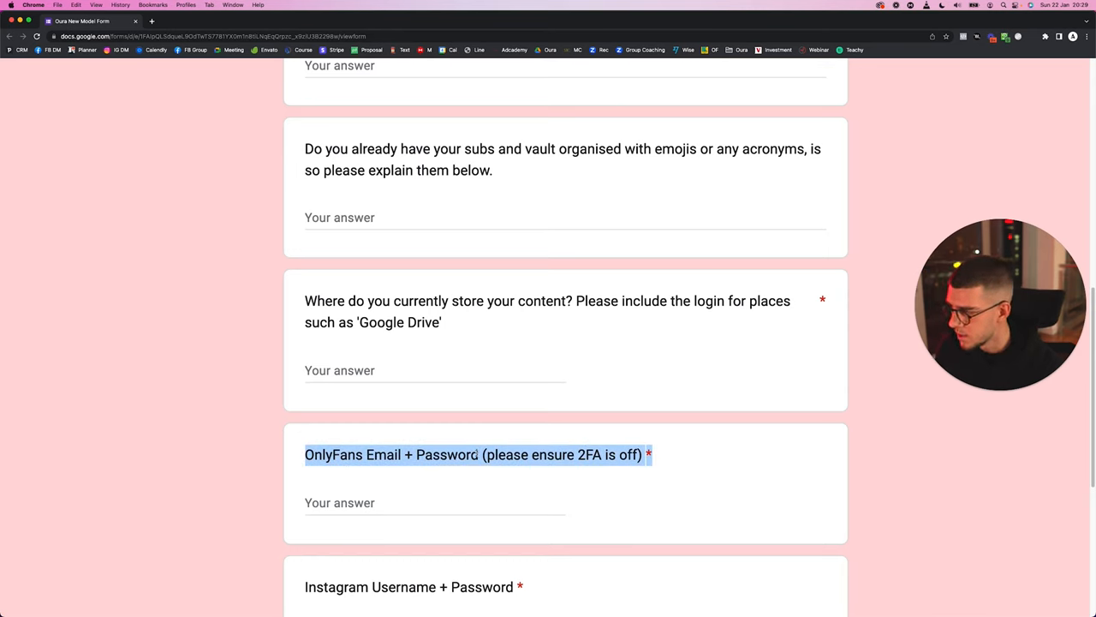
double_click(589, 454)
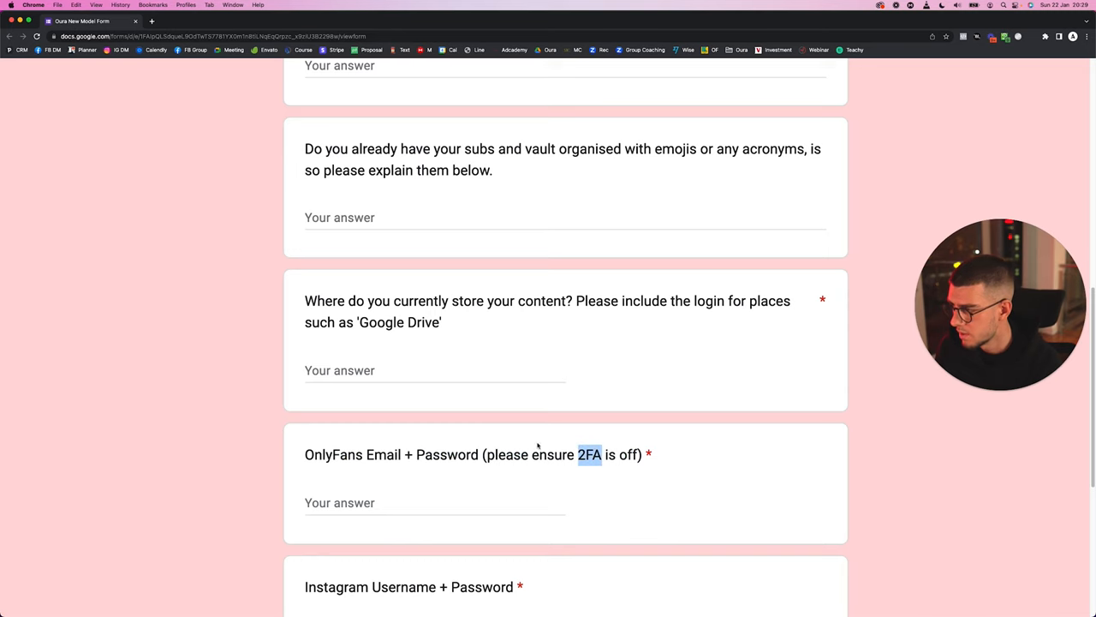
scroll(down, 3)
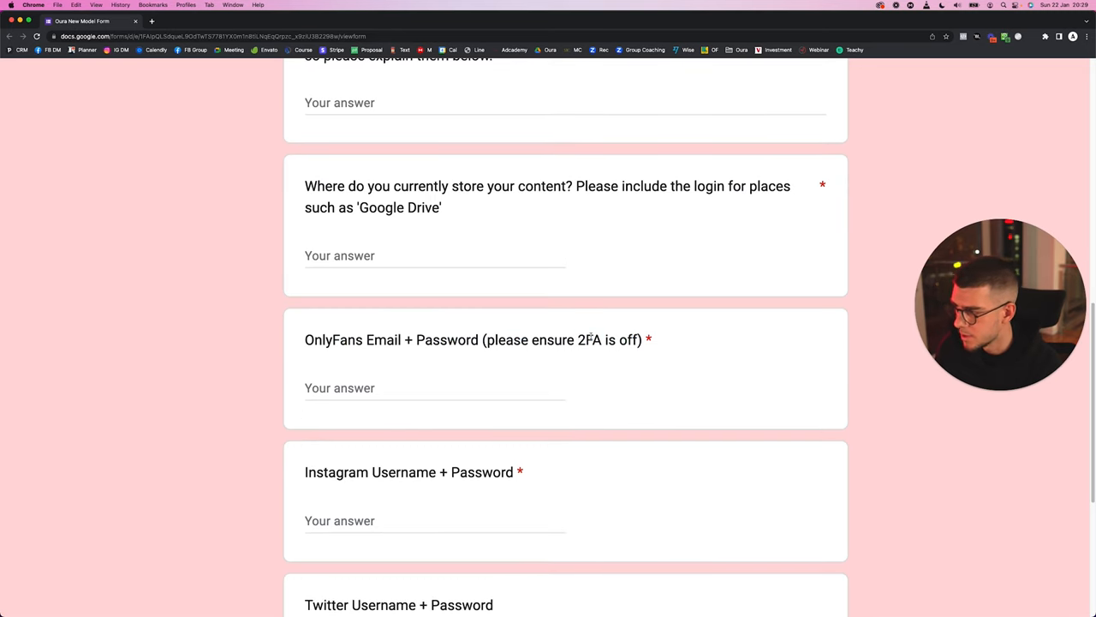
double_click(589, 340)
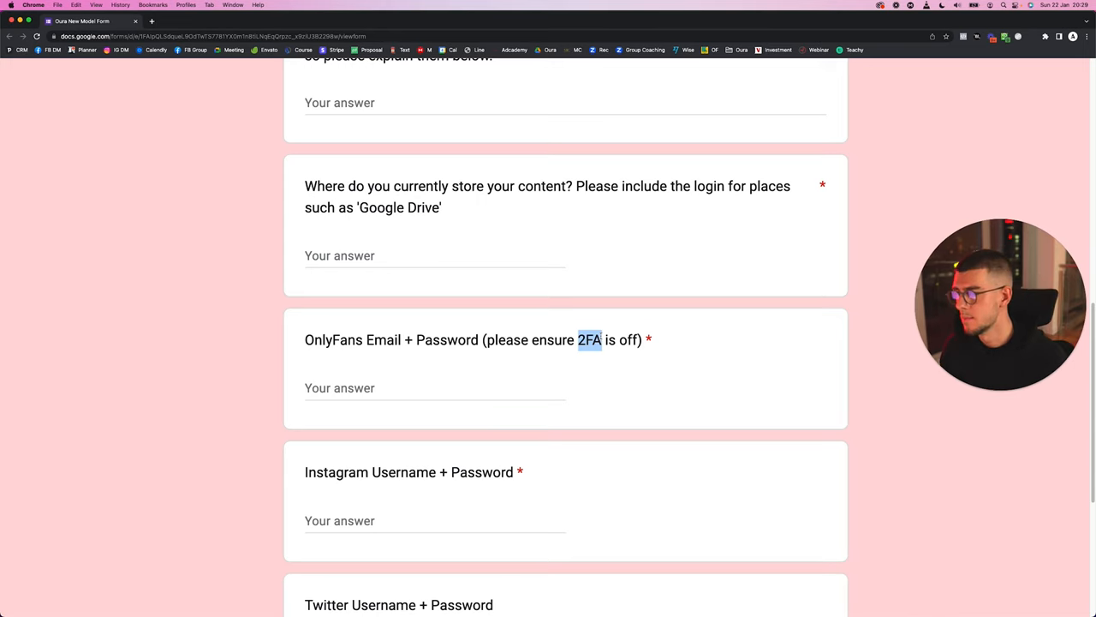
scroll(down, 3)
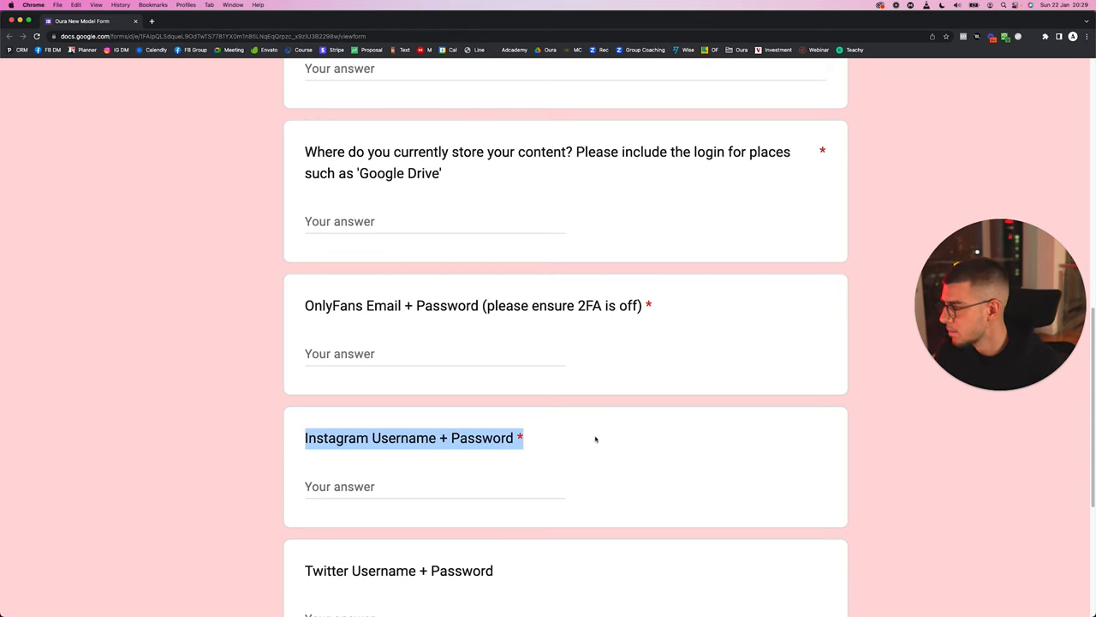
scroll(down, 3)
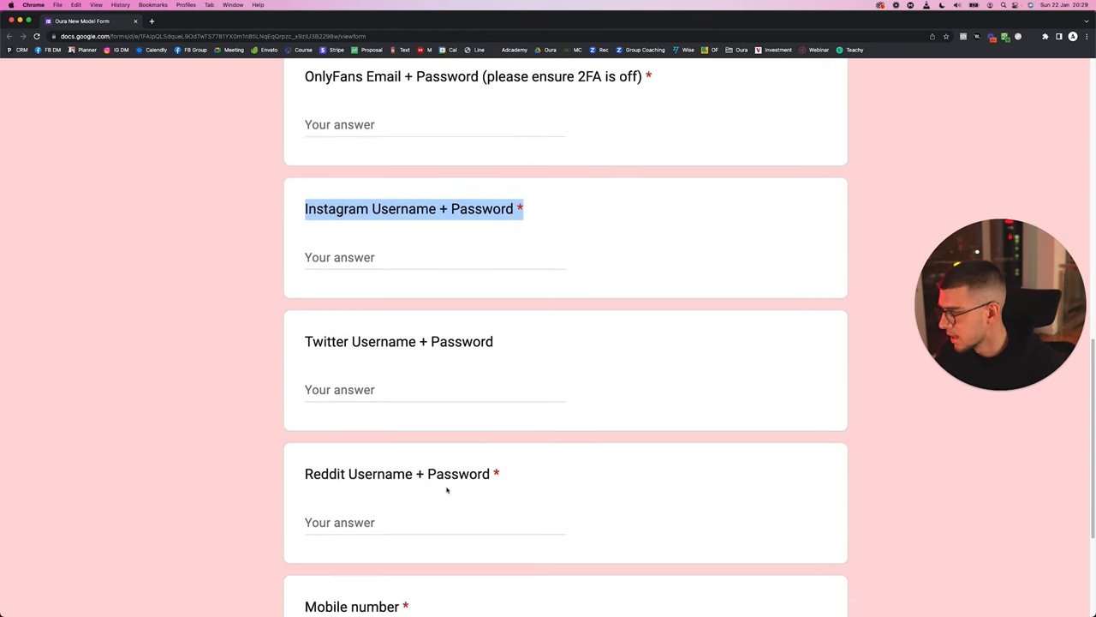
scroll(down, 3)
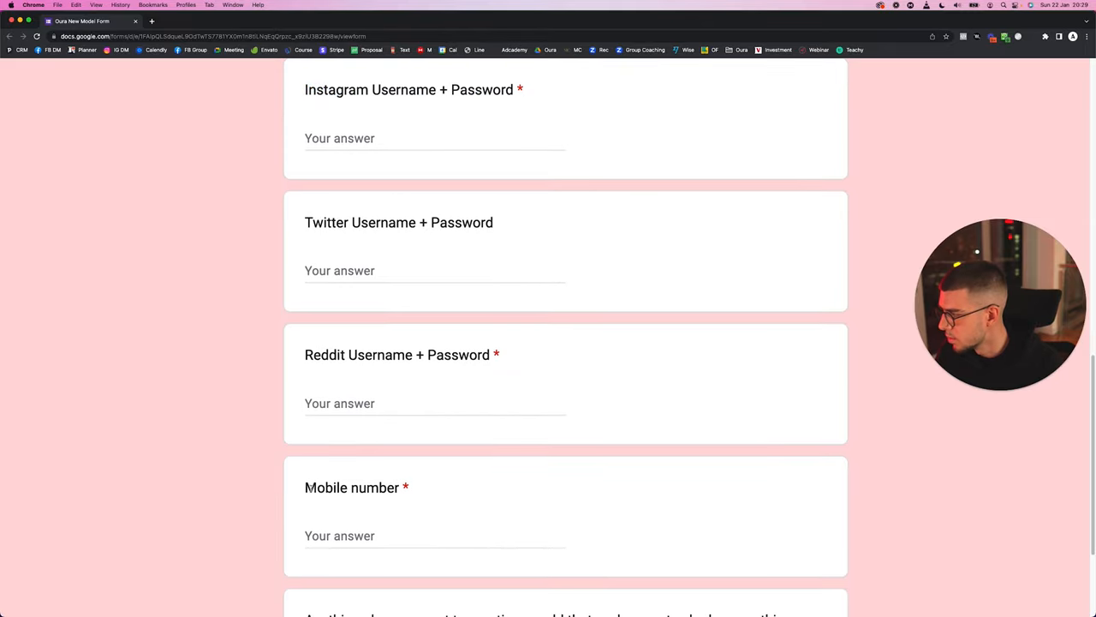
double_click(353, 487)
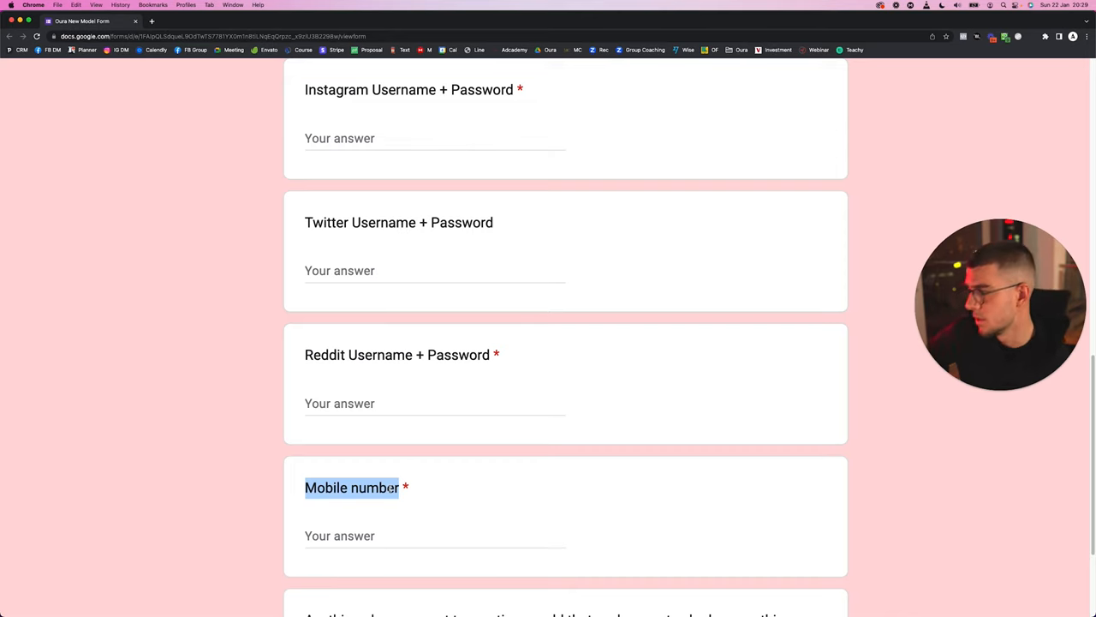
scroll(down, 3)
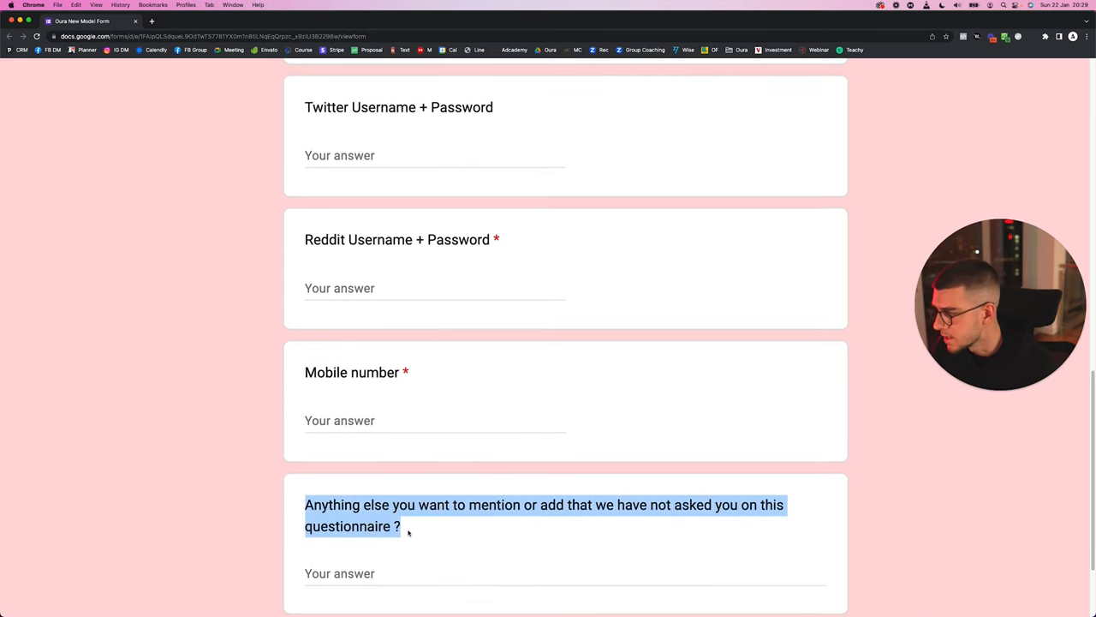
scroll(down, 3)
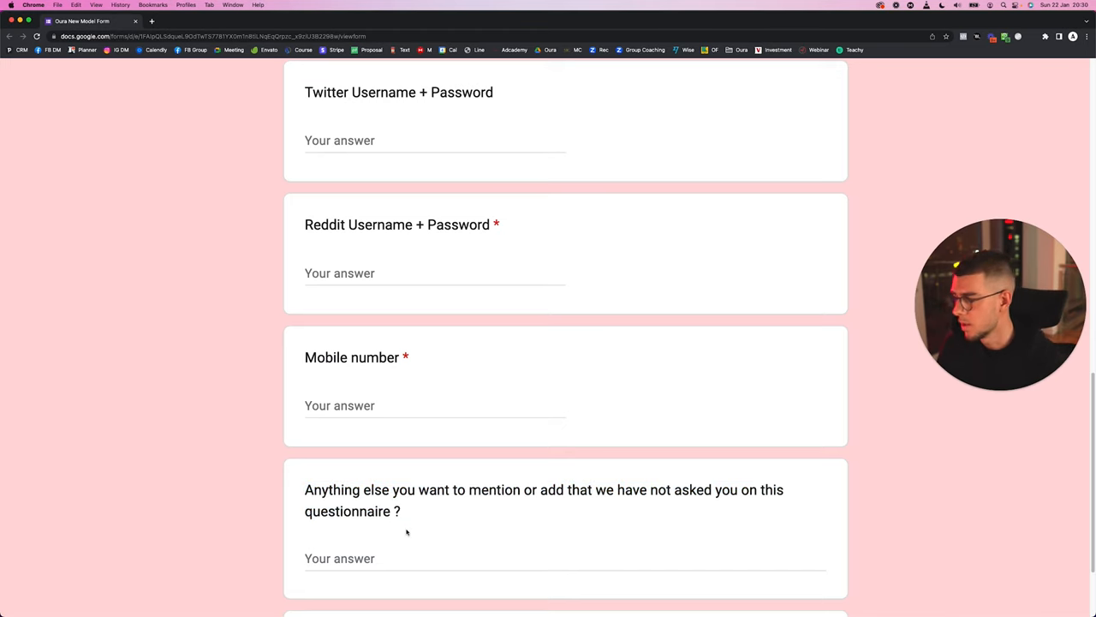
scroll(down, 3)
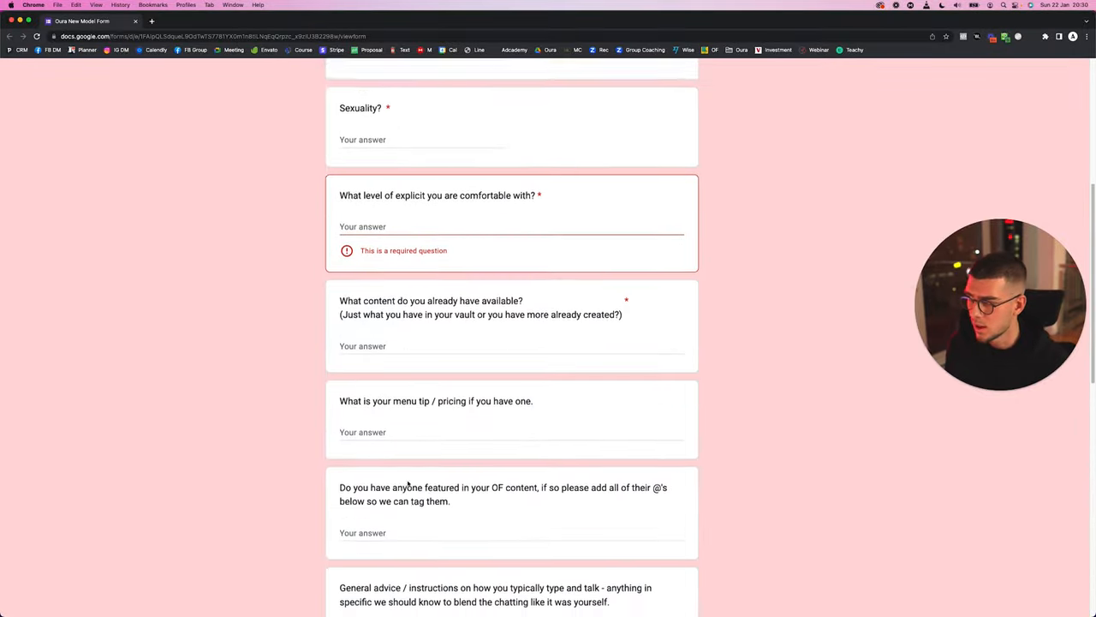
scroll(down, 3)
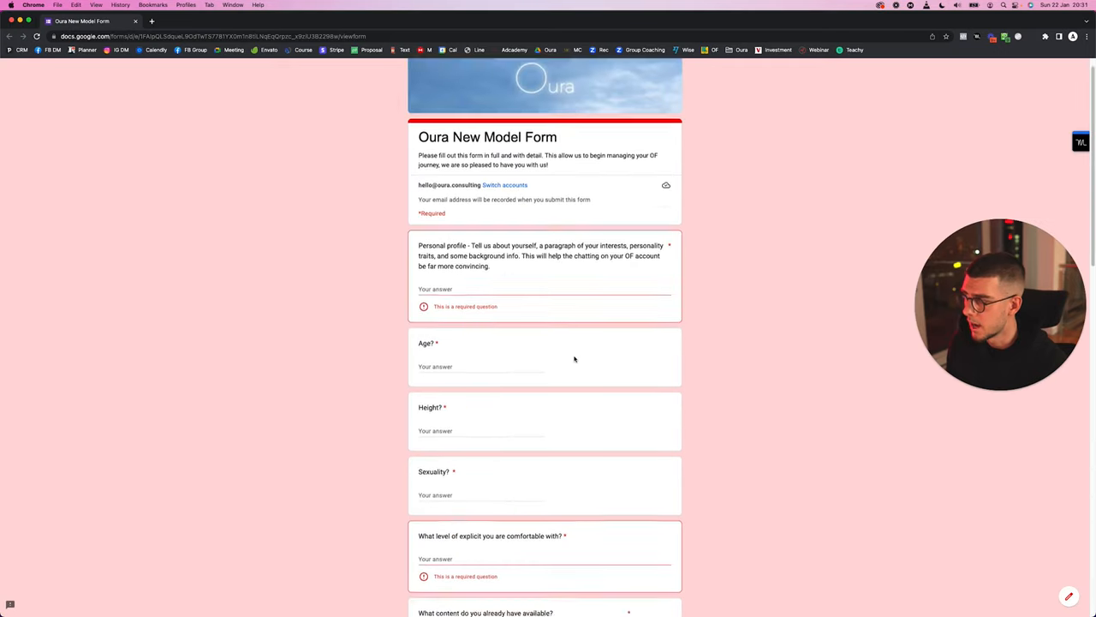
scroll(down, 3)
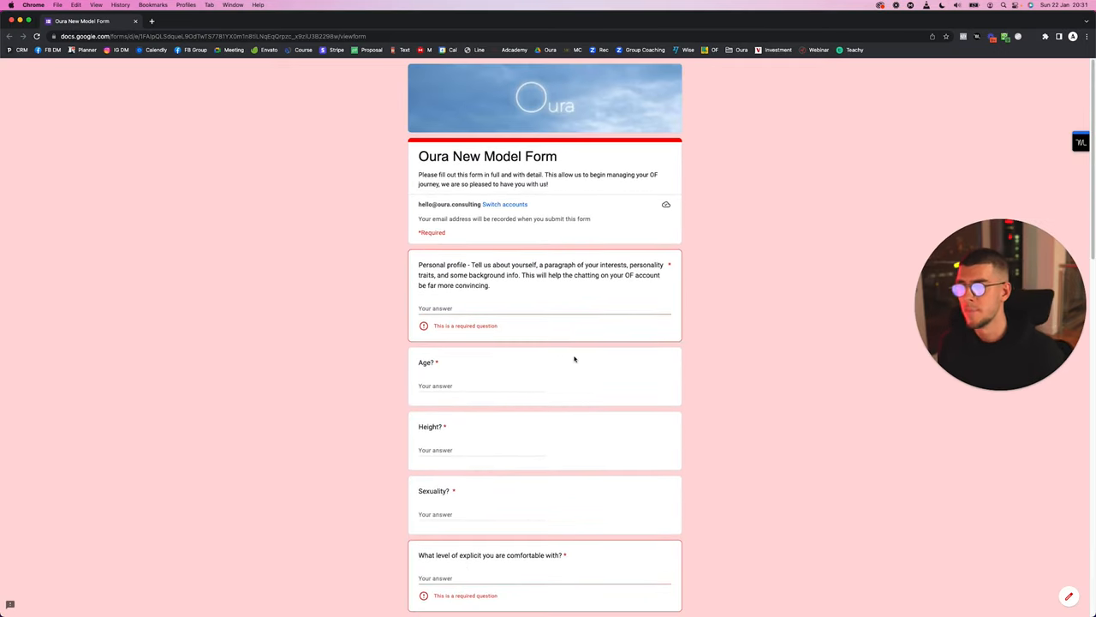